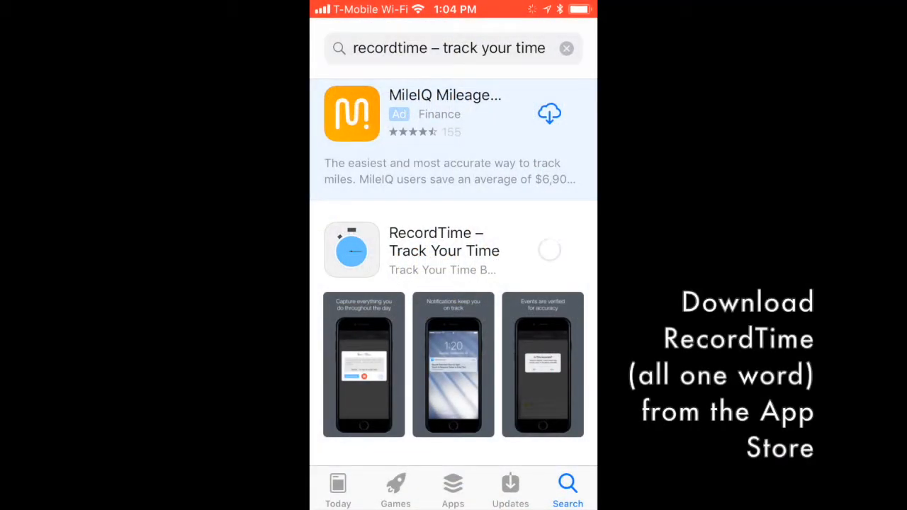
Download RecordTime – Track Your Time from the App Store search results.
{"action": "left_click", "coordinate": [550, 250]}
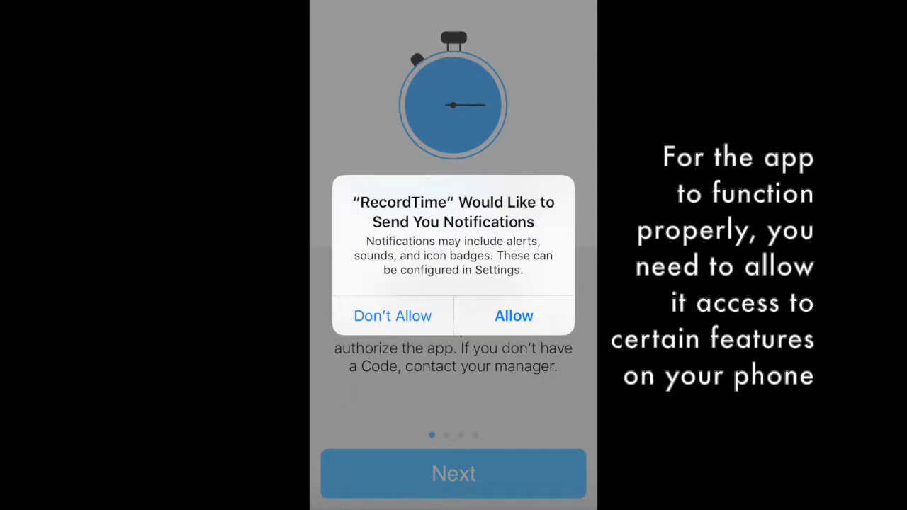
Allow notifications and grant RecordTime access to the calendar and speech recognition.
{"action": "left_click", "coordinate": [513, 314]}
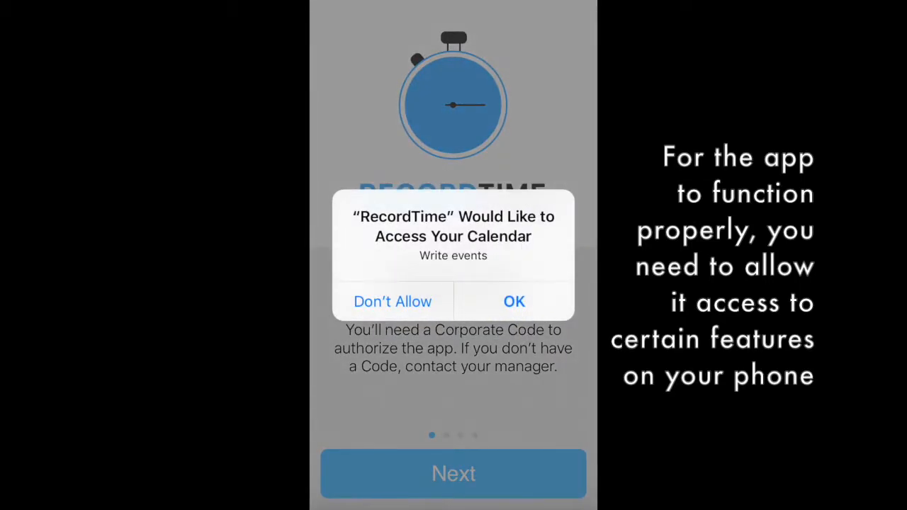
{"action": "left_click", "coordinate": [513, 300]}
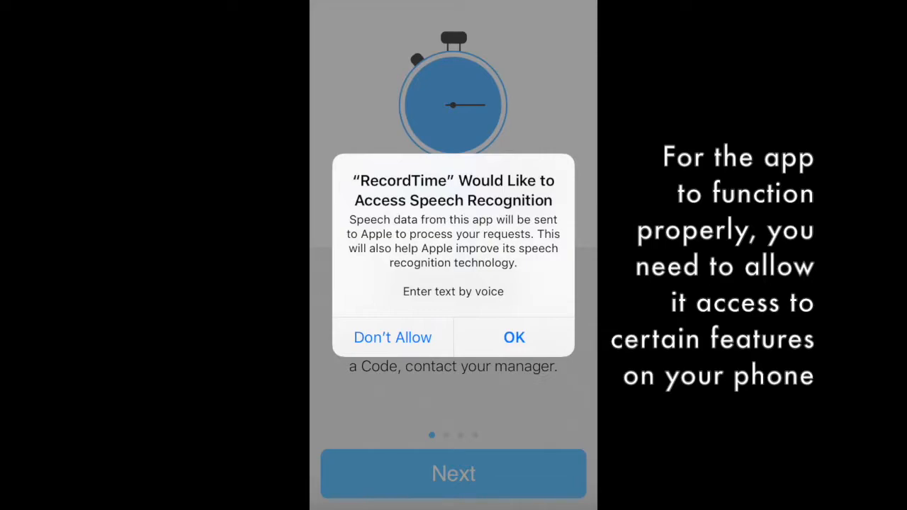
{"action": "left_click", "coordinate": [513, 338]}
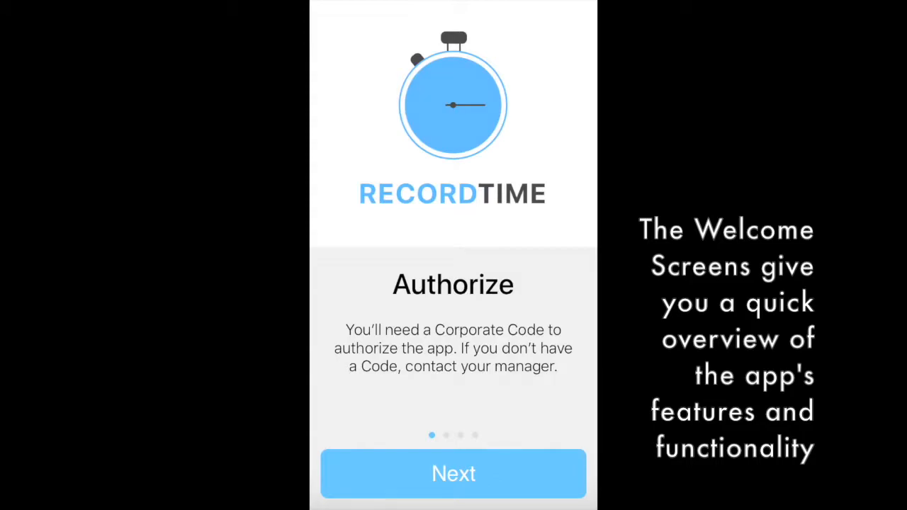
Page through the Authorize, Customize, Utilize and Socialize welcome screens to the sign-in form.
{"action": "left_click", "coordinate": [453, 473]}
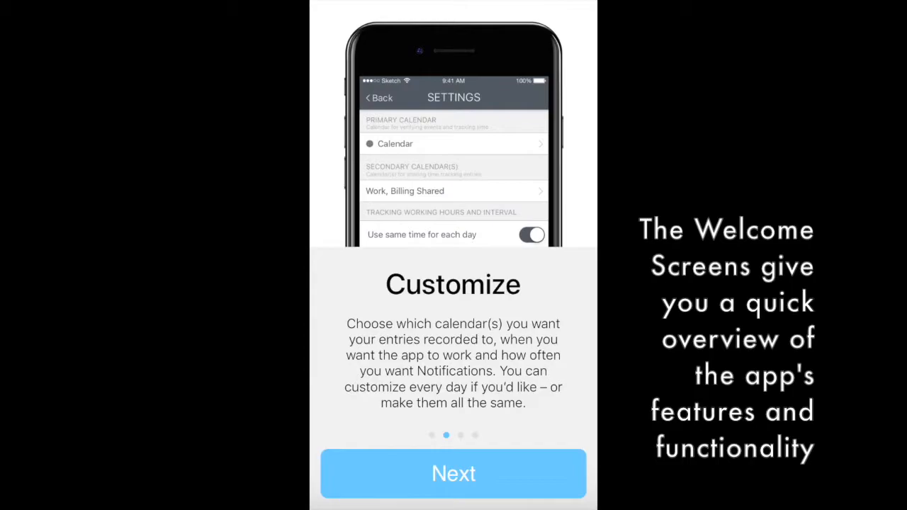
{"action": "left_click", "coordinate": [454, 474]}
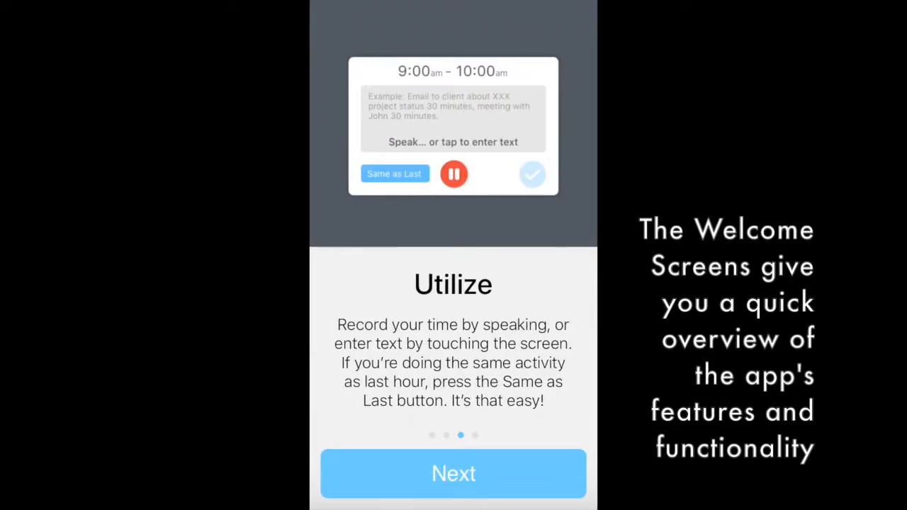
{"action": "left_click", "coordinate": [454, 473]}
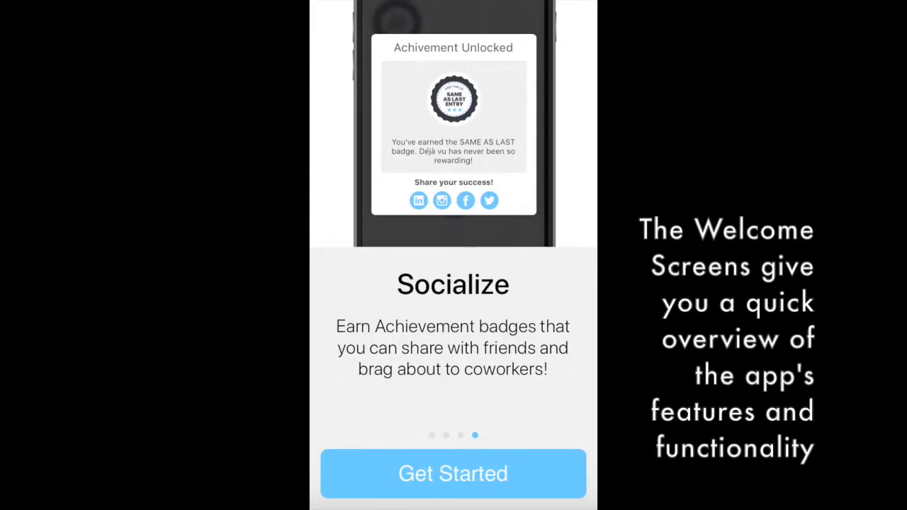
{"action": "left_click", "coordinate": [454, 473]}
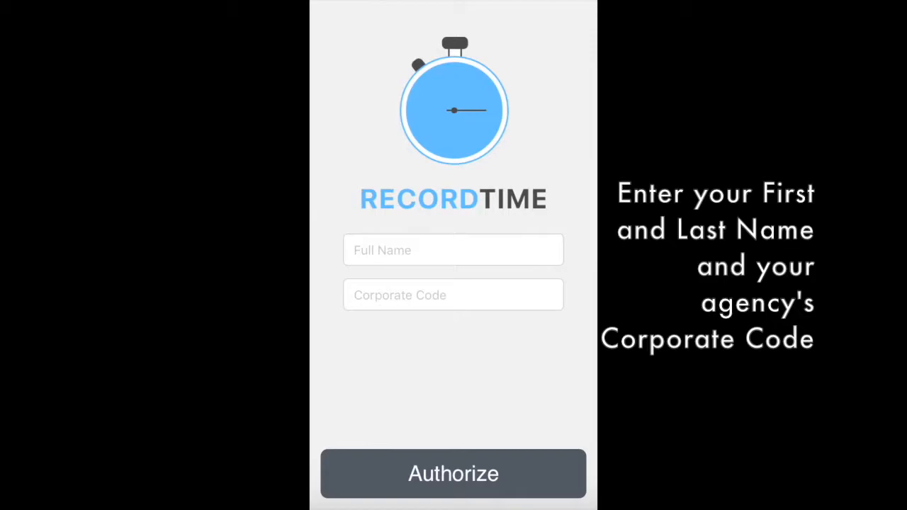
Enter the full name and corporate code and authorize to reach the tracking home screen.
{"action": "left_click", "coordinate": [453, 473]}
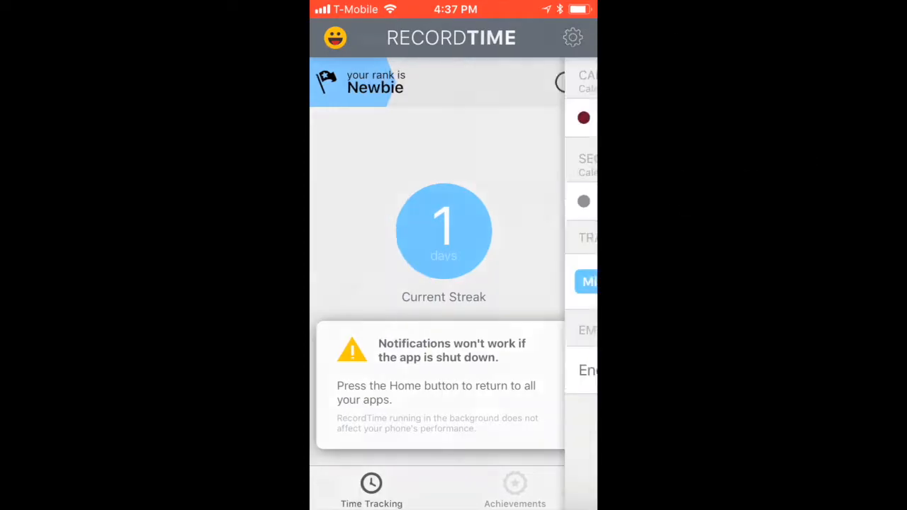
Go to RecordTime's settings where the primary calendar for tracking is chosen.
{"action": "left_click", "coordinate": [572, 37]}
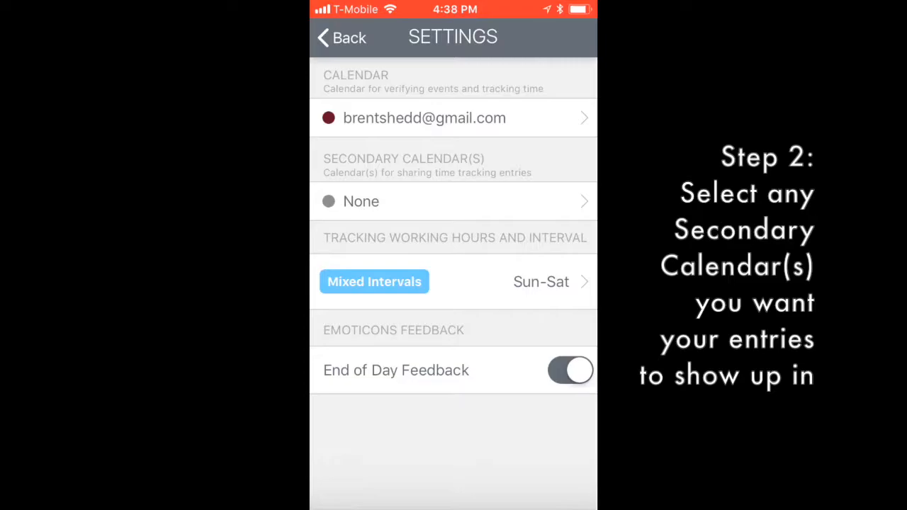
{"action": "left_click", "coordinate": [453, 201]}
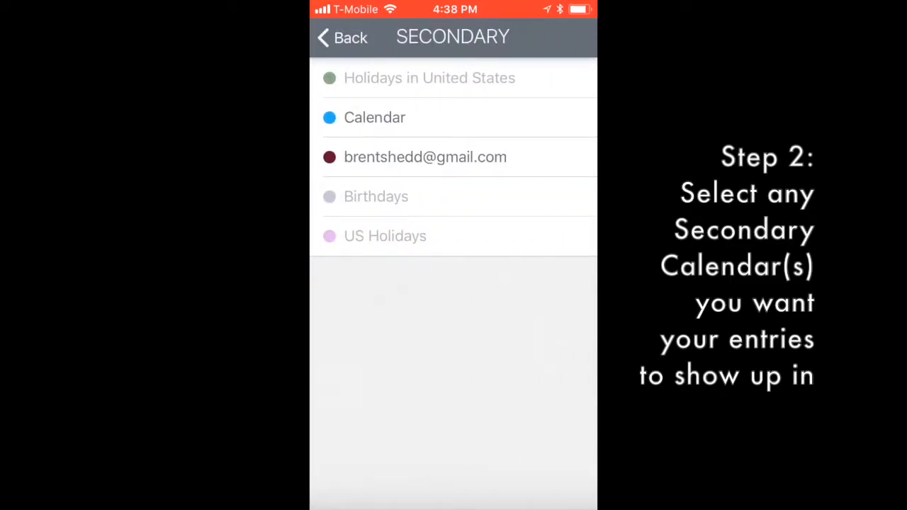
{"action": "left_click", "coordinate": [340, 37]}
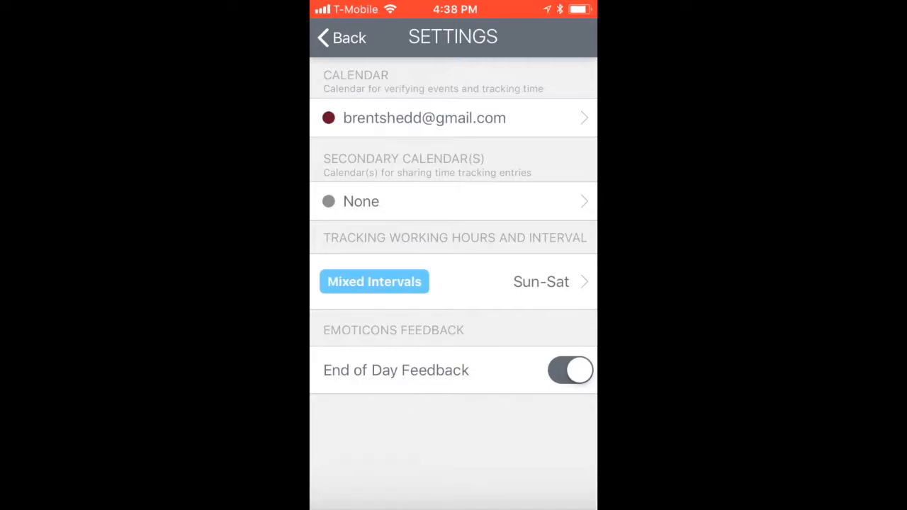
Switch working hours to the same time for each day and bring up its start, stop and interval picker.
{"action": "left_click", "coordinate": [541, 280]}
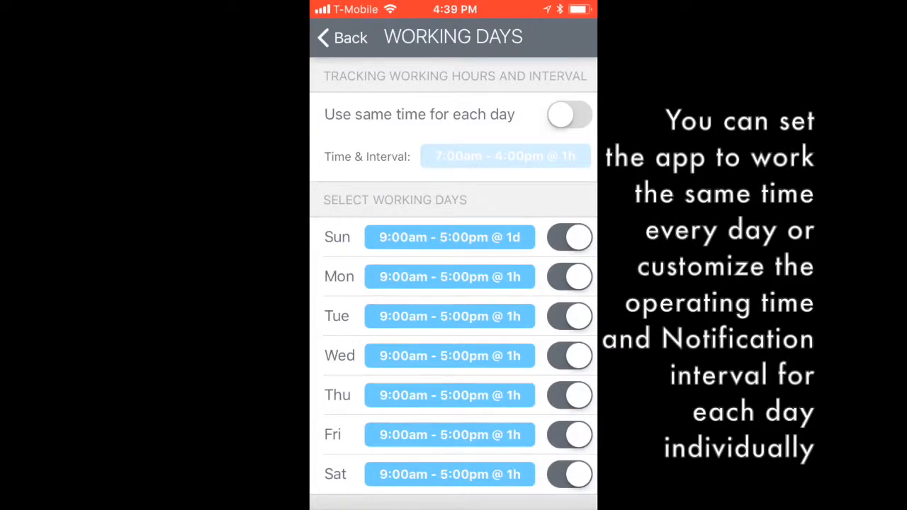
{"action": "left_click", "coordinate": [570, 113]}
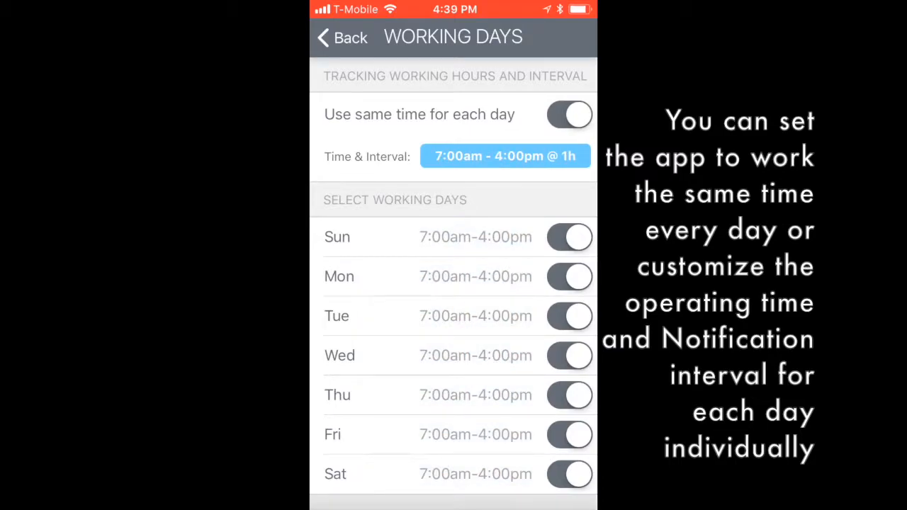
{"action": "left_click", "coordinate": [504, 156]}
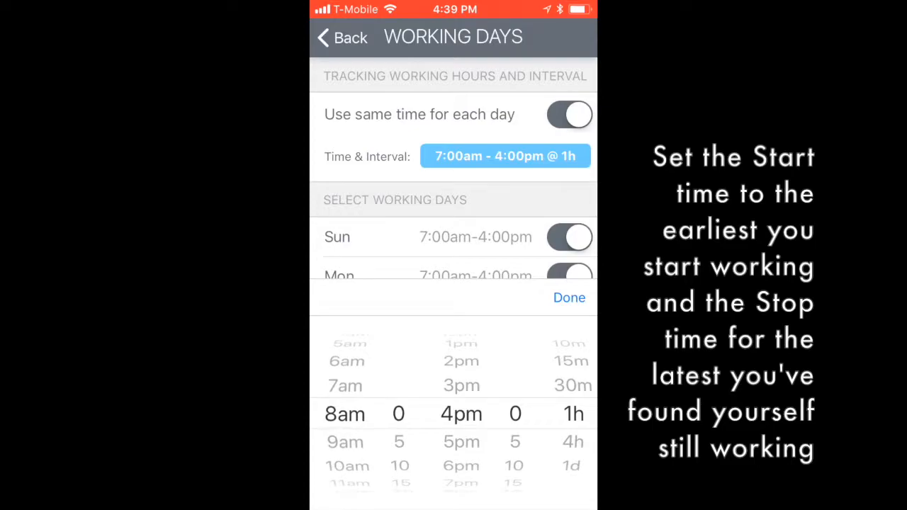
Set the shared working time to 7:00am–5:00pm with a 1h notification interval.
{"action": "scroll", "scroll_direction": "down", "scroll_amount": 3}
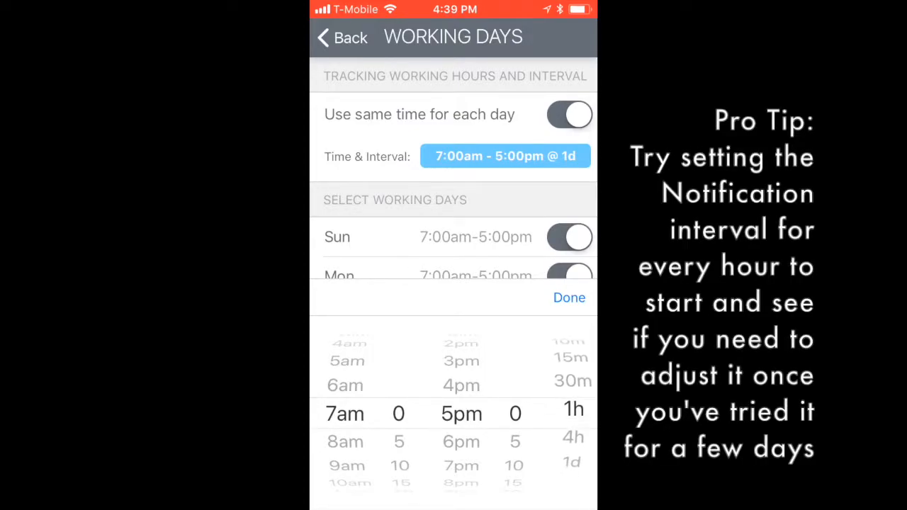
{"action": "scroll", "scroll_direction": "down", "scroll_amount": 3}
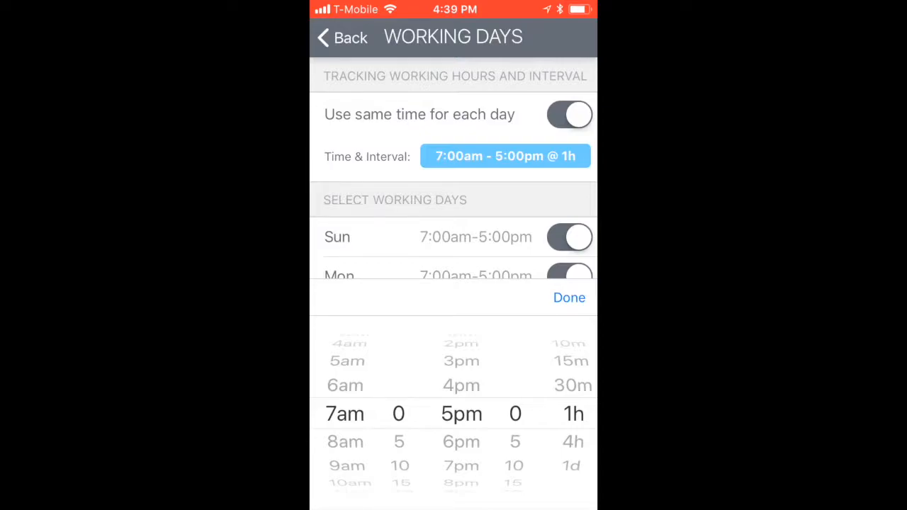
{"action": "left_click", "coordinate": [570, 297]}
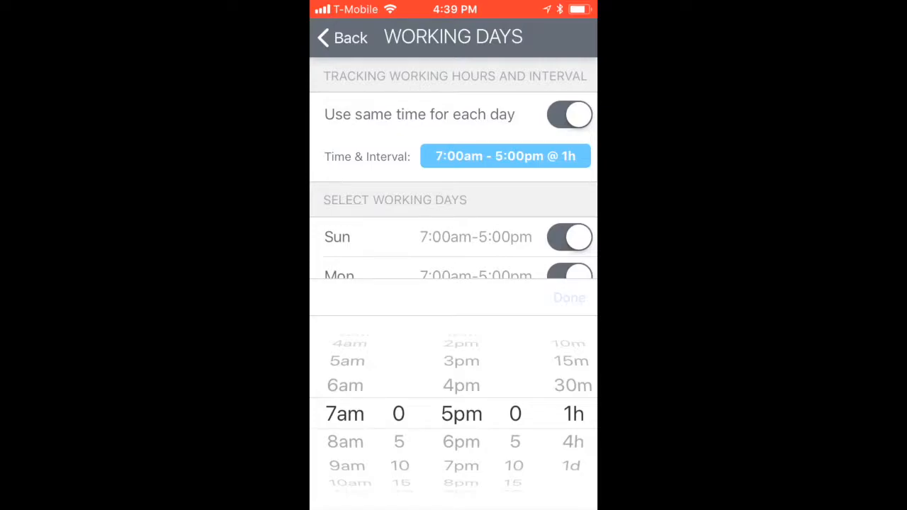
Return to per-day schedules, turn Saturday off and Sunday on with its hours and interval picker shown.
{"action": "left_click", "coordinate": [570, 298]}
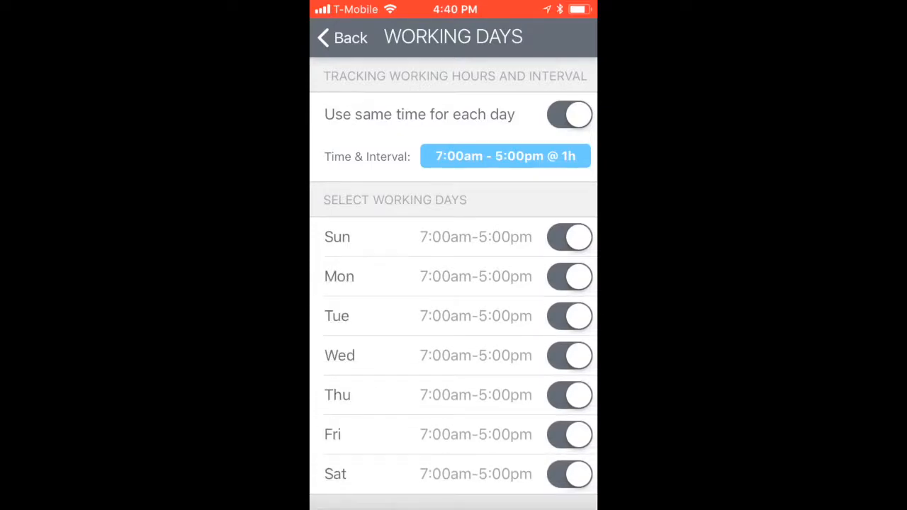
{"action": "left_click", "coordinate": [570, 113]}
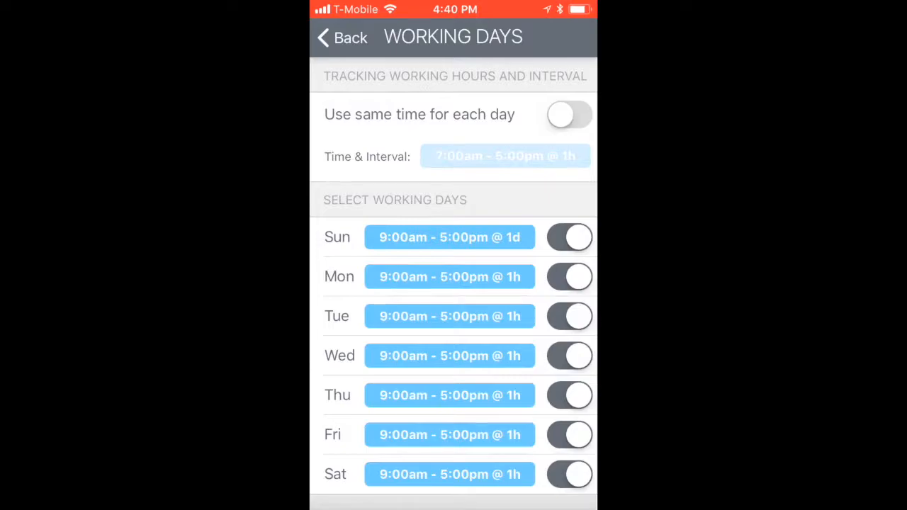
{"action": "left_click", "coordinate": [570, 236]}
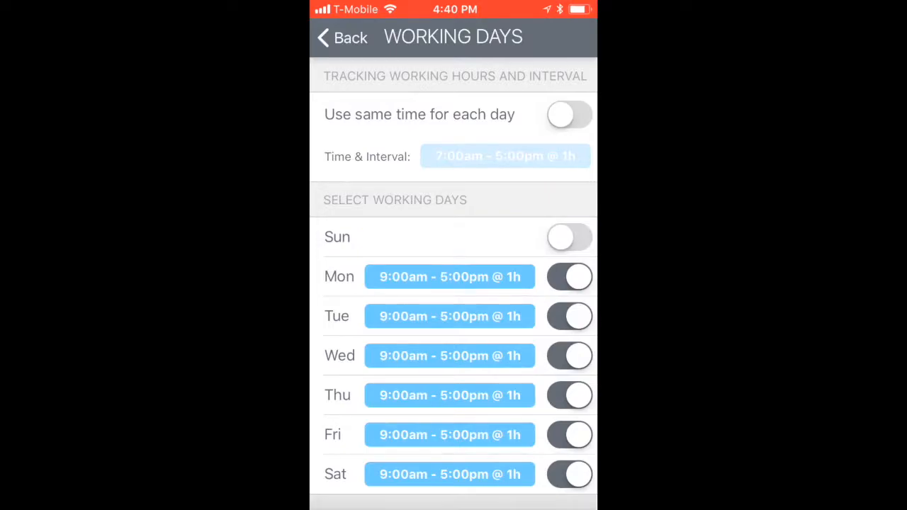
{"action": "left_click", "coordinate": [569, 474]}
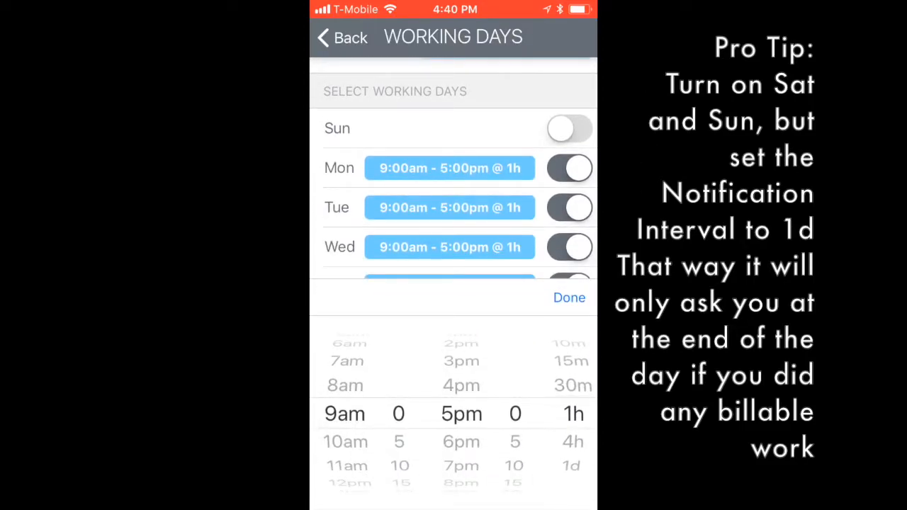
{"action": "left_click", "coordinate": [570, 297]}
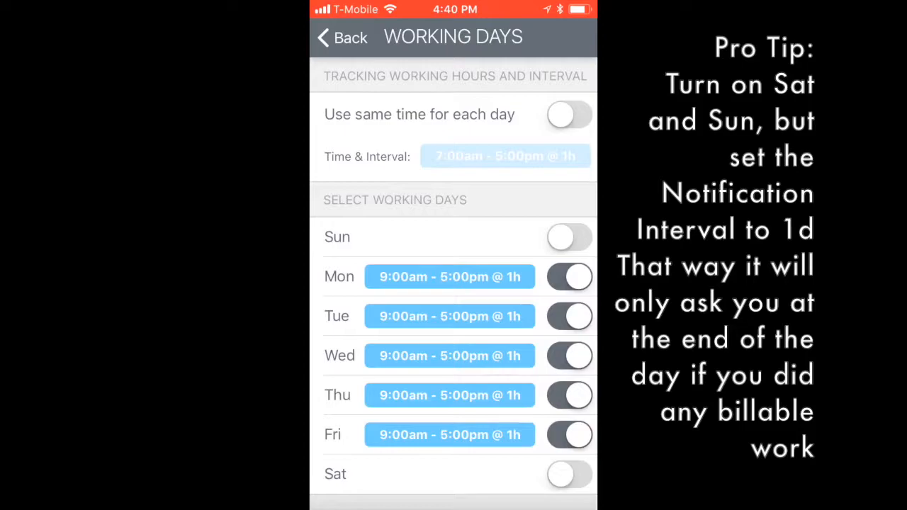
{"action": "left_click", "coordinate": [569, 236]}
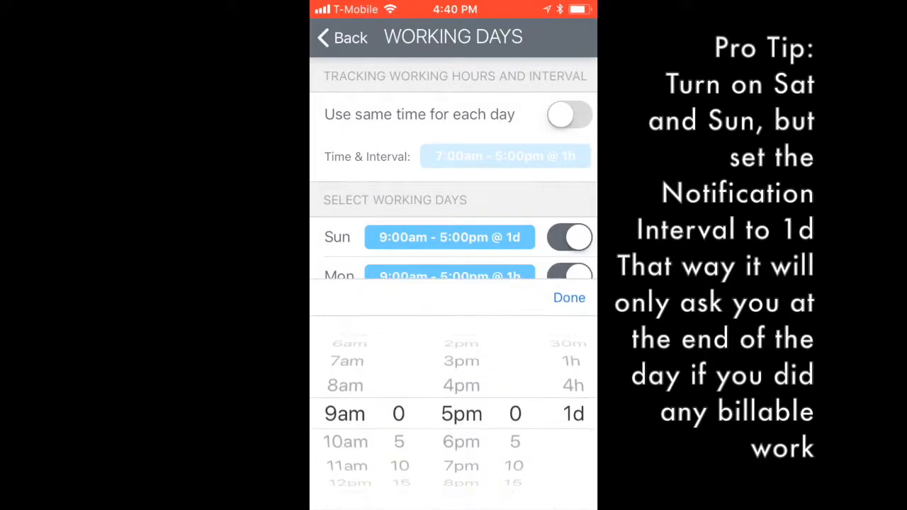
Set Sunday to 9:00am–5:00pm checked at a 1d interval, keeping the other days hourly.
{"action": "scroll", "scroll_direction": "down", "scroll_amount": 3}
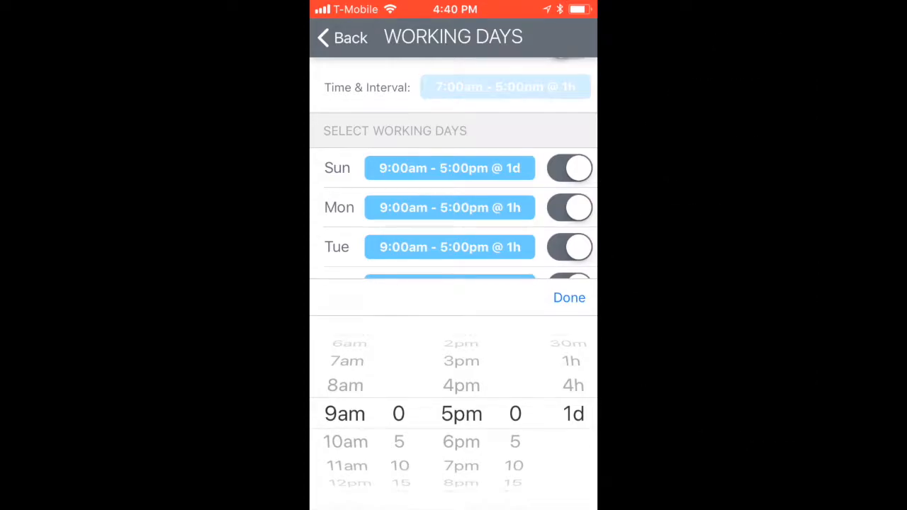
{"action": "left_click", "coordinate": [570, 298]}
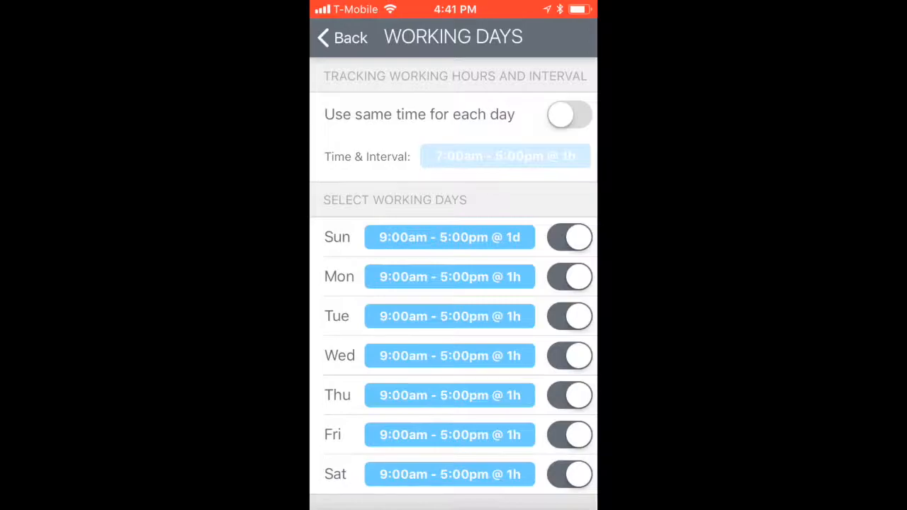
Toggle End of Day Feedback off and on, leaving it on, and return to the home tracking screen.
{"action": "left_click", "coordinate": [340, 37]}
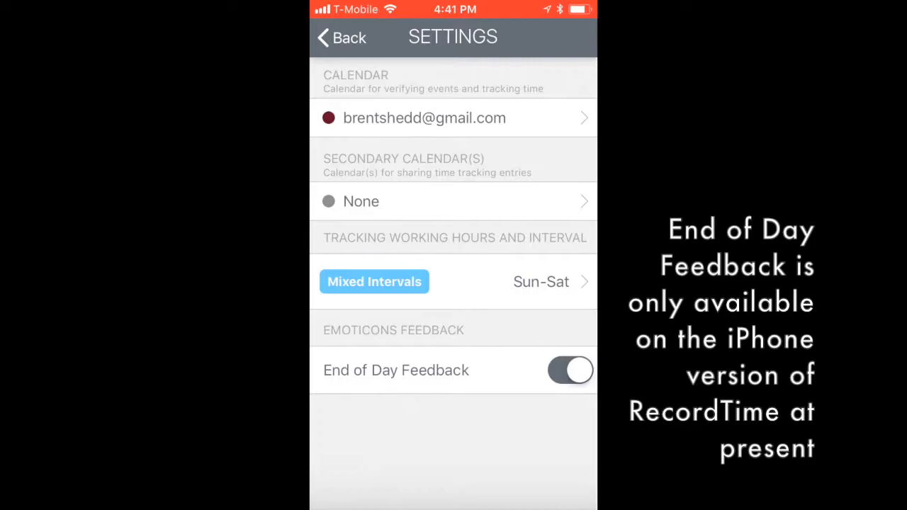
{"action": "left_click", "coordinate": [570, 370]}
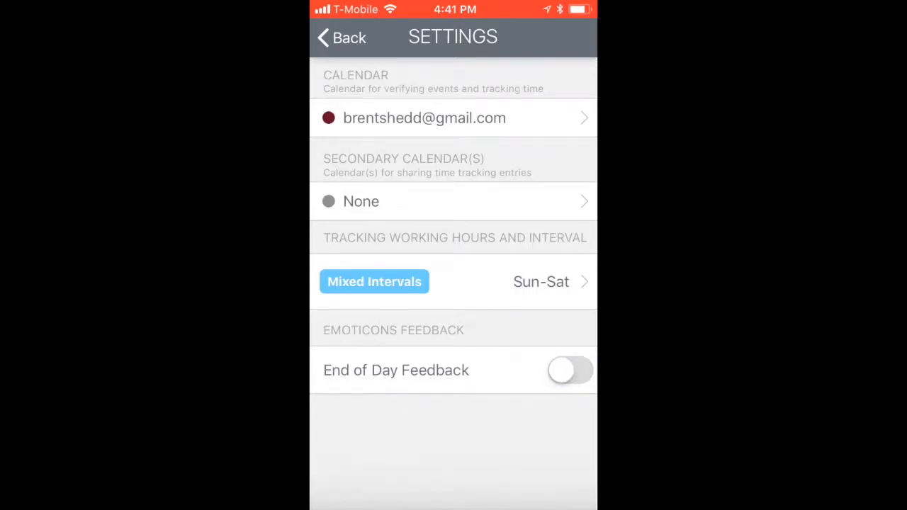
{"action": "left_click", "coordinate": [569, 370]}
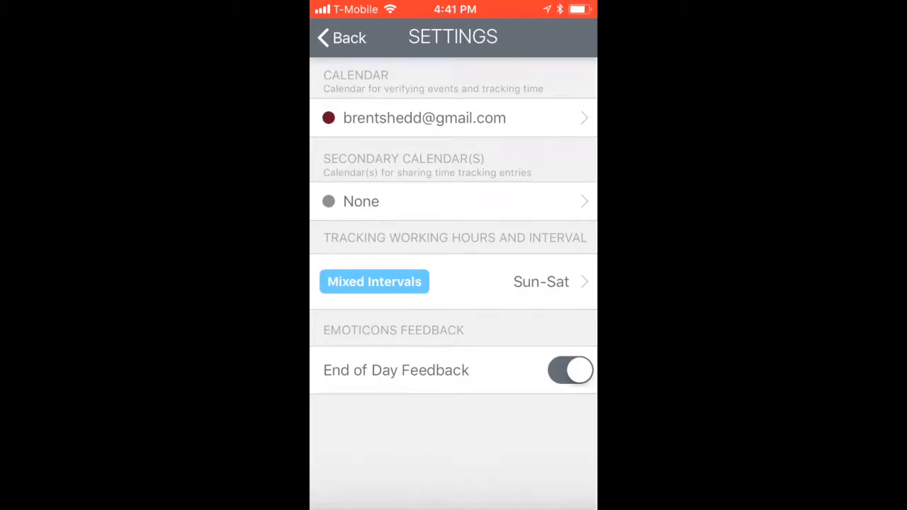
{"action": "left_click", "coordinate": [569, 370]}
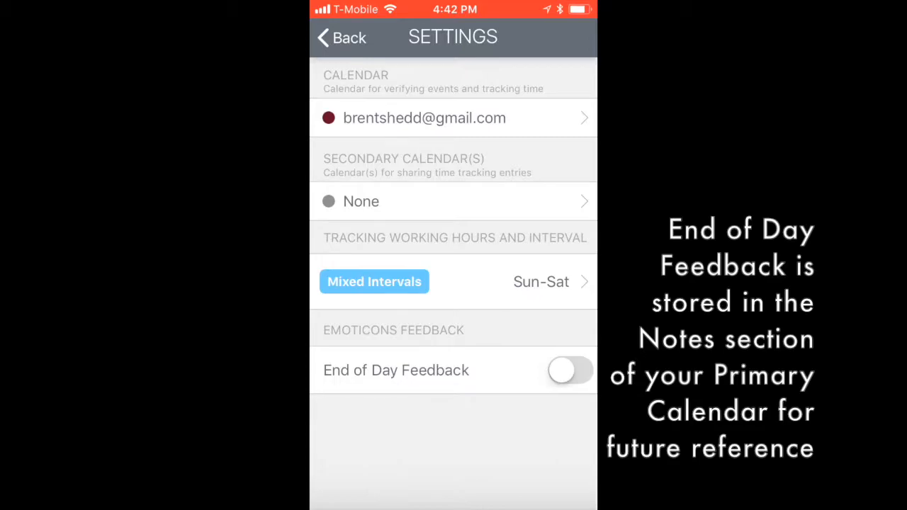
{"action": "left_click", "coordinate": [570, 370]}
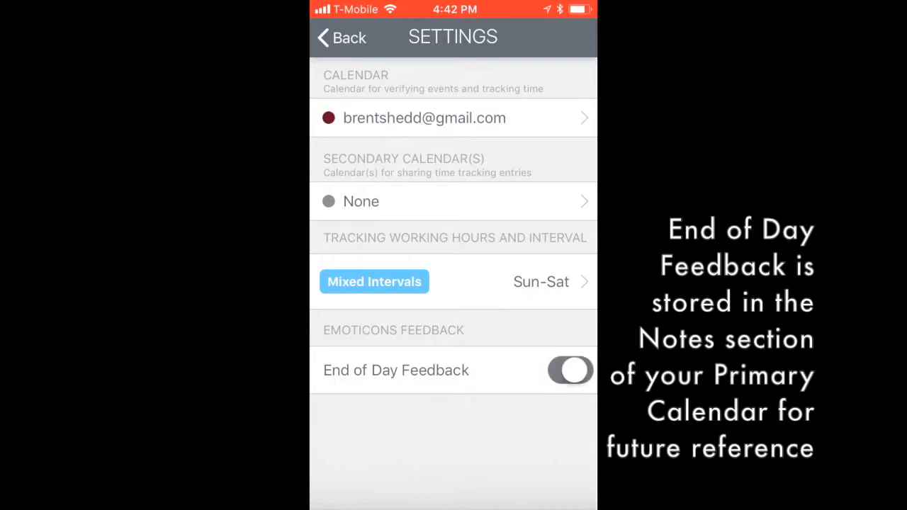
{"action": "left_click", "coordinate": [340, 37]}
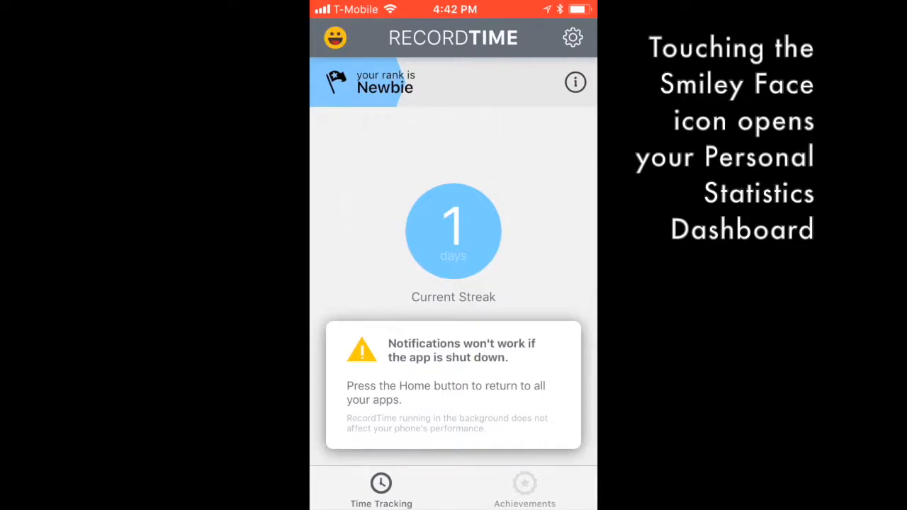
View the Personal Statistics dashboard and bring up the mood tracking explanation page.
{"action": "left_click", "coordinate": [334, 36]}
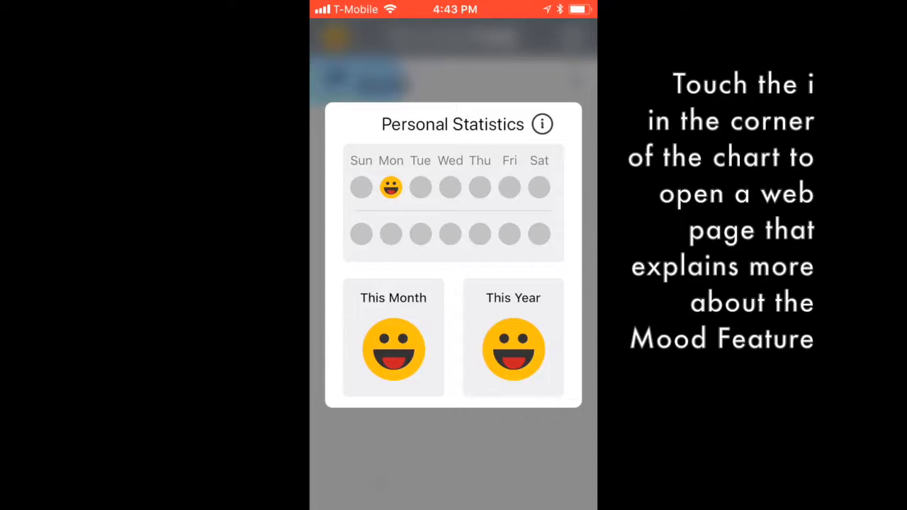
{"action": "left_click", "coordinate": [542, 125]}
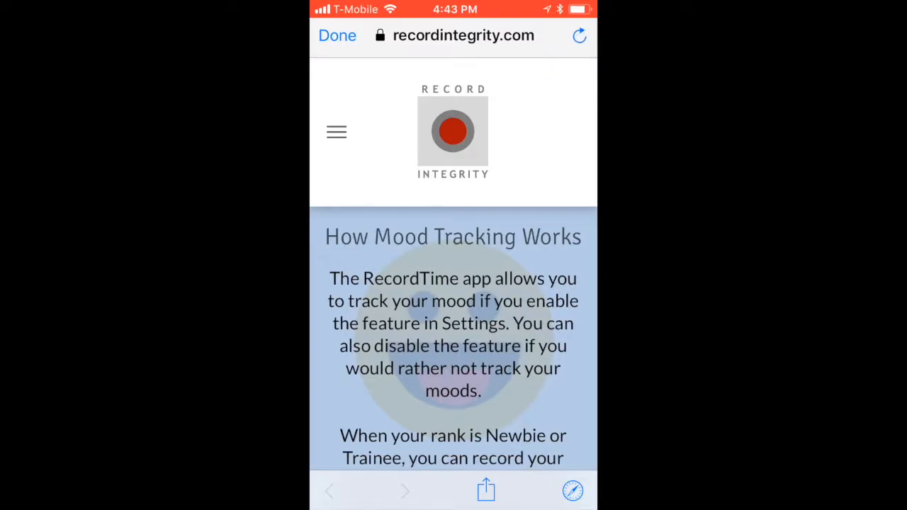
Scroll down through the How Mood Tracking Works explanation page.
{"action": "scroll", "scroll_direction": "down", "scroll_amount": 3}
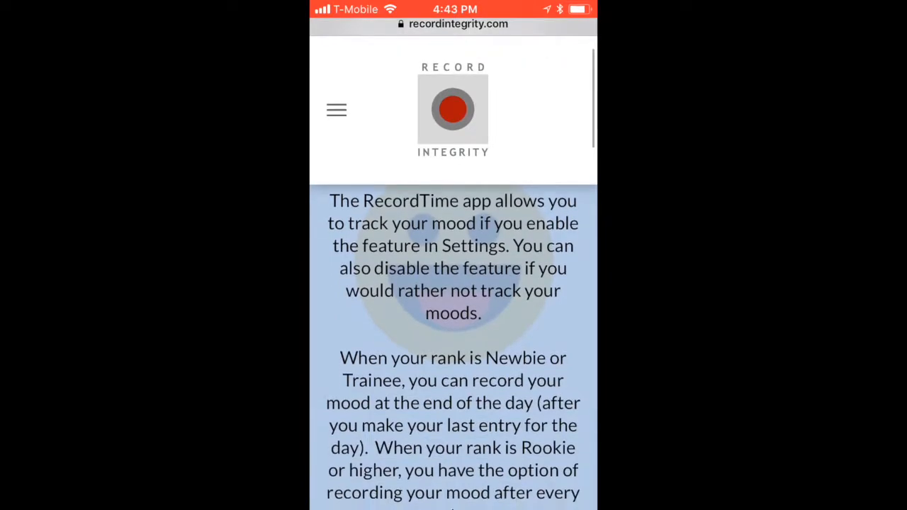
{"action": "scroll", "scroll_direction": "down", "scroll_amount": 3}
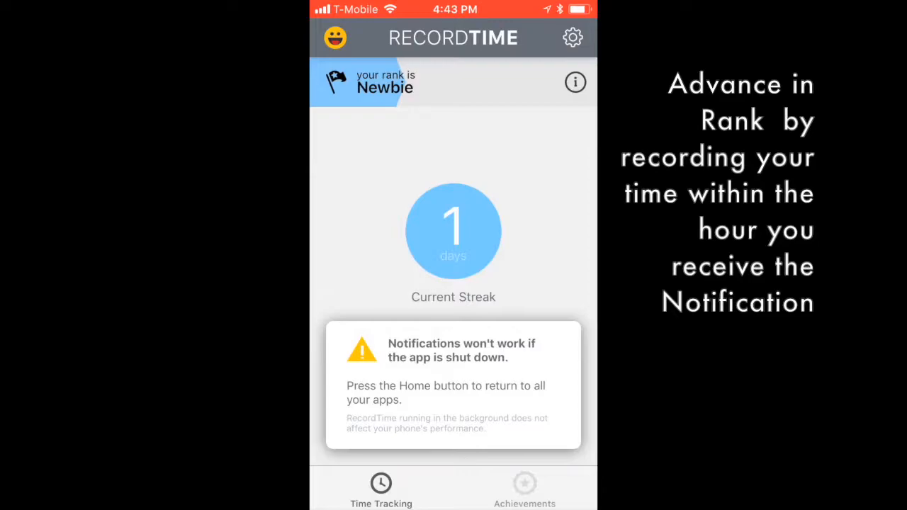
Show the Achievements page with the Voice Entry, Text Entry and Event Verified badges.
{"action": "left_click", "coordinate": [385, 81]}
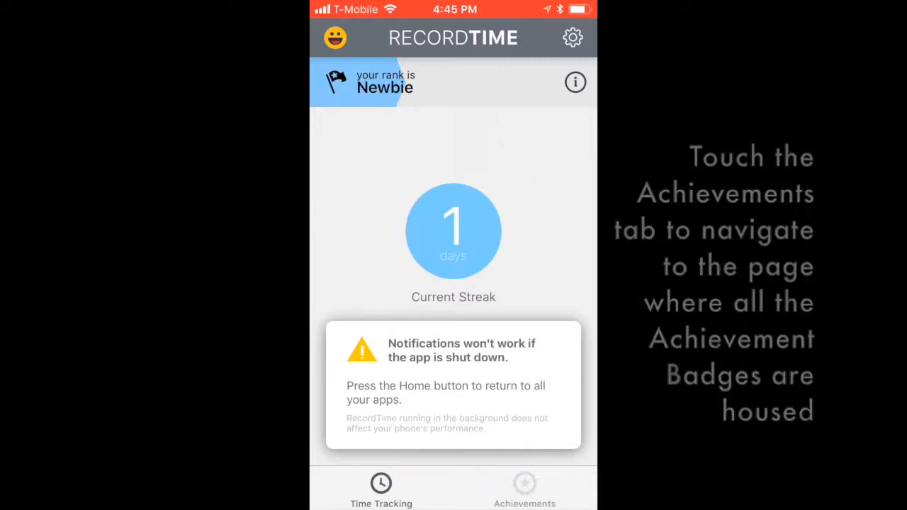
{"action": "left_click", "coordinate": [525, 488]}
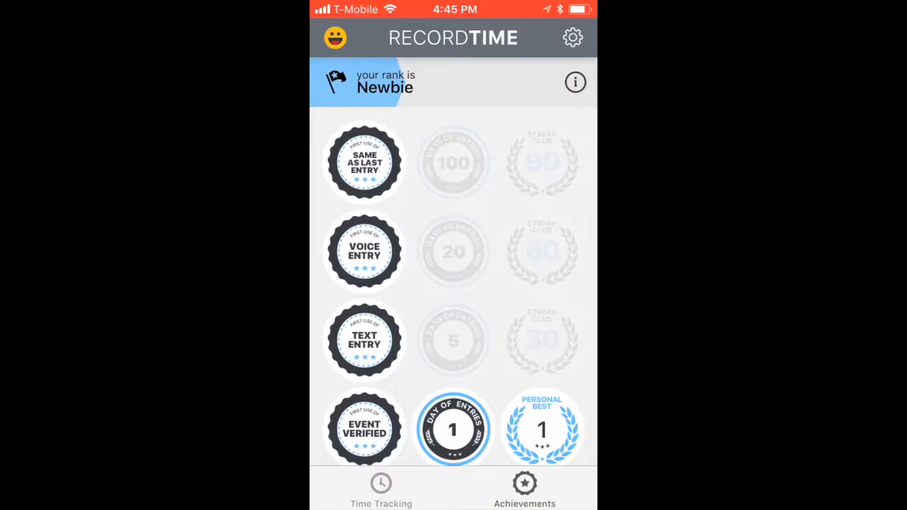
{"action": "left_click", "coordinate": [364, 252]}
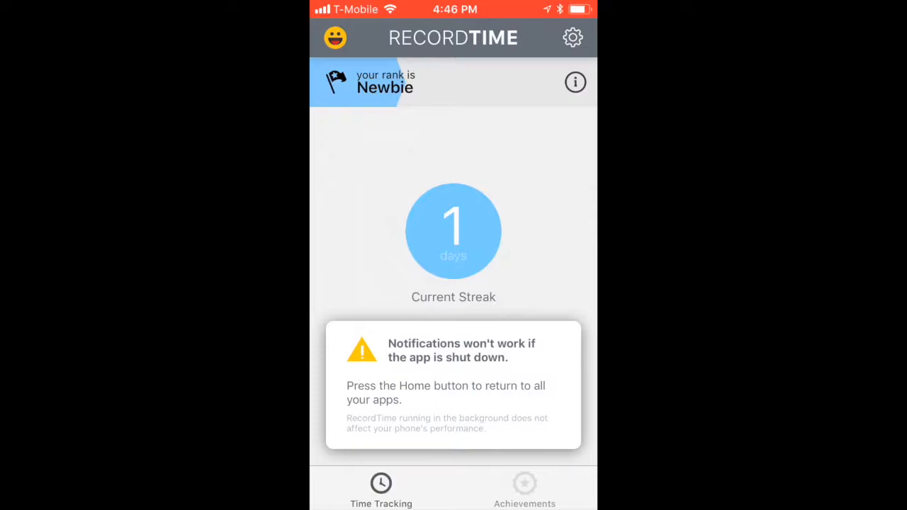
Return to the Home Screen and reopen RecordTime from its badged icon to see the missed 6:30–7:00am entry.
{"action": "key", "text": "home"}
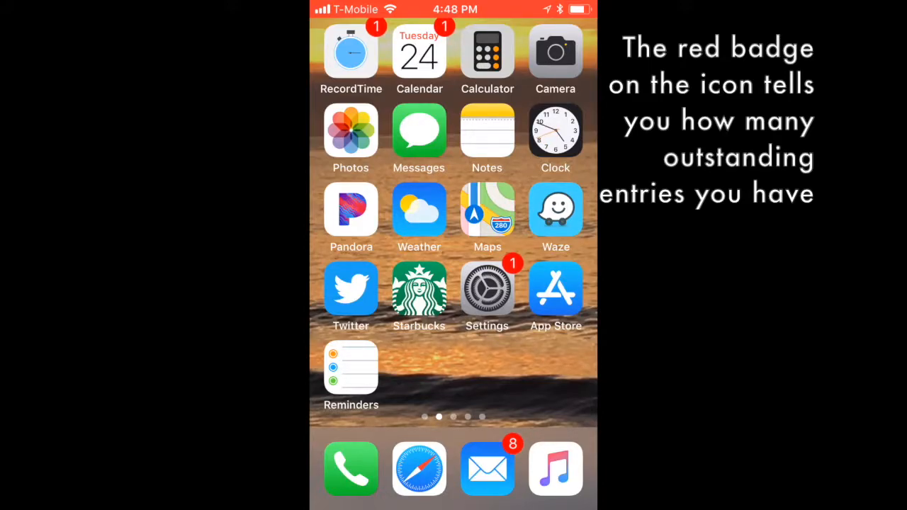
{"action": "left_click", "coordinate": [351, 54]}
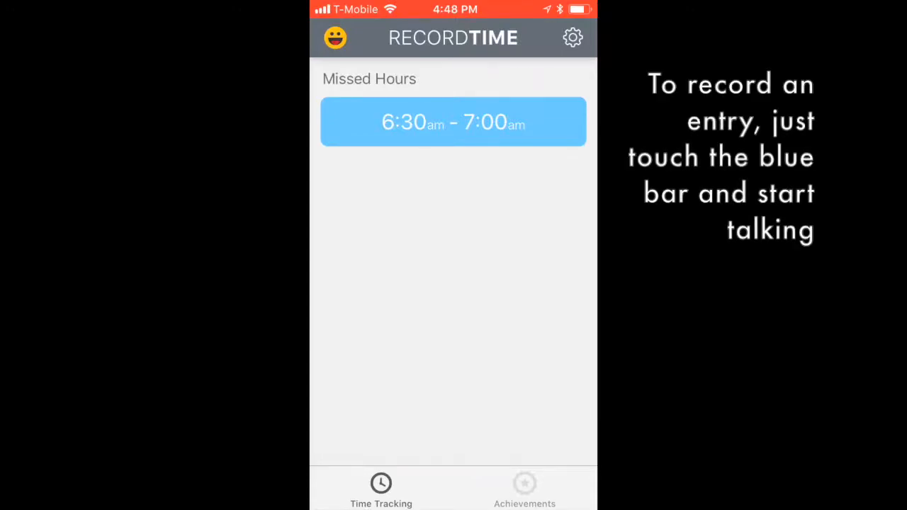
Submit a typed note 'Test entry' for the missed 6:30–7:00am hour.
{"action": "left_click", "coordinate": [454, 122]}
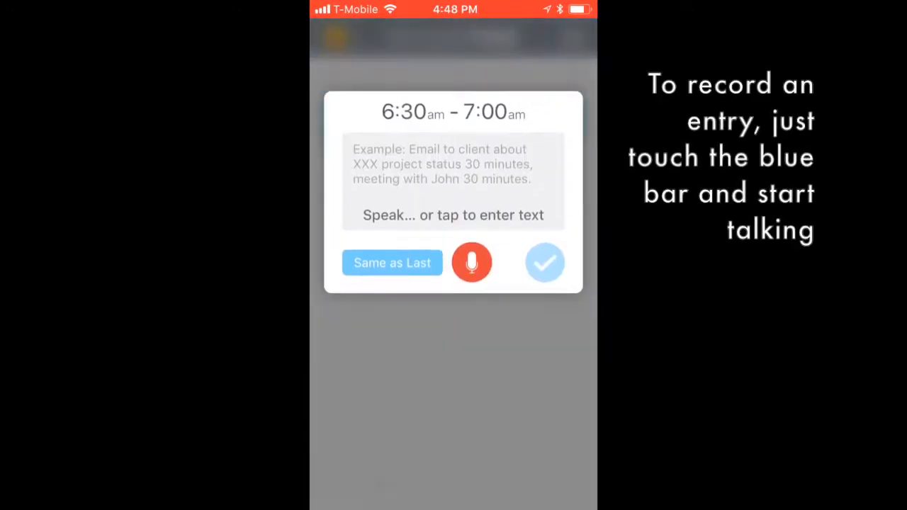
{"action": "left_click", "coordinate": [472, 262]}
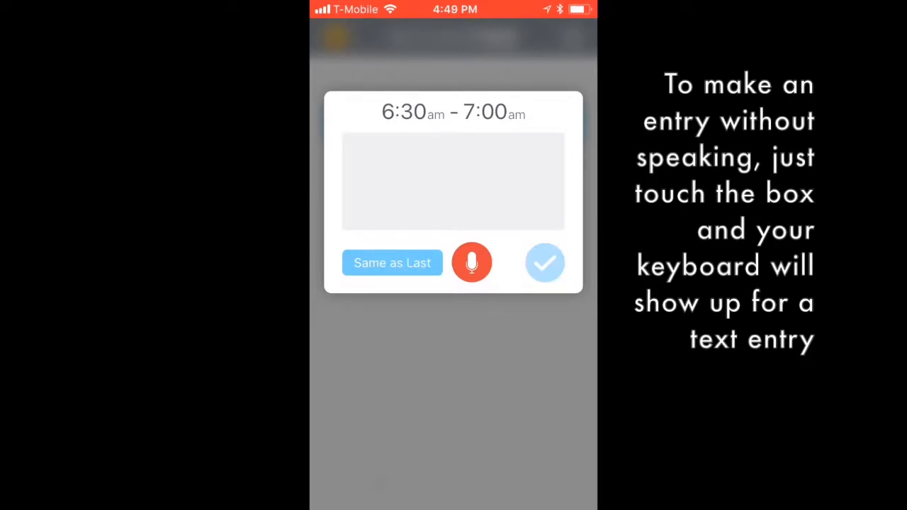
{"action": "left_click", "coordinate": [454, 182]}
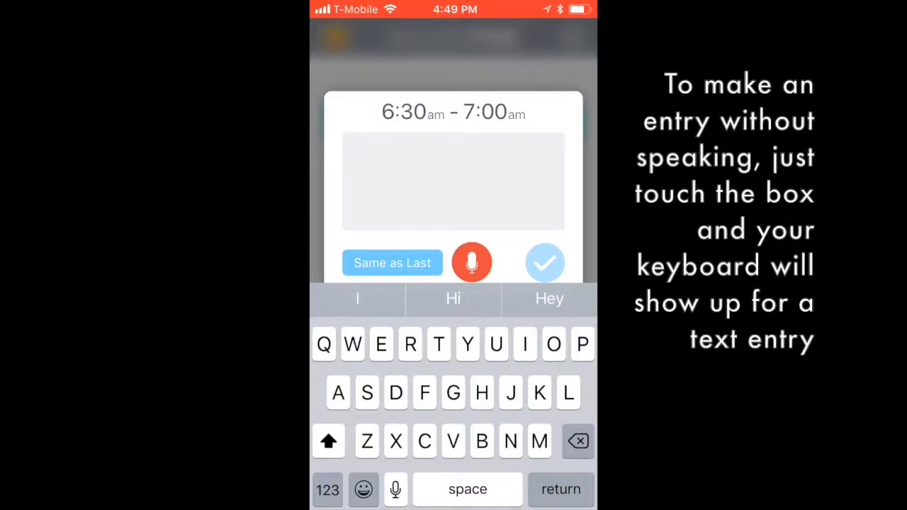
{"action": "type", "text": "Test entry"}
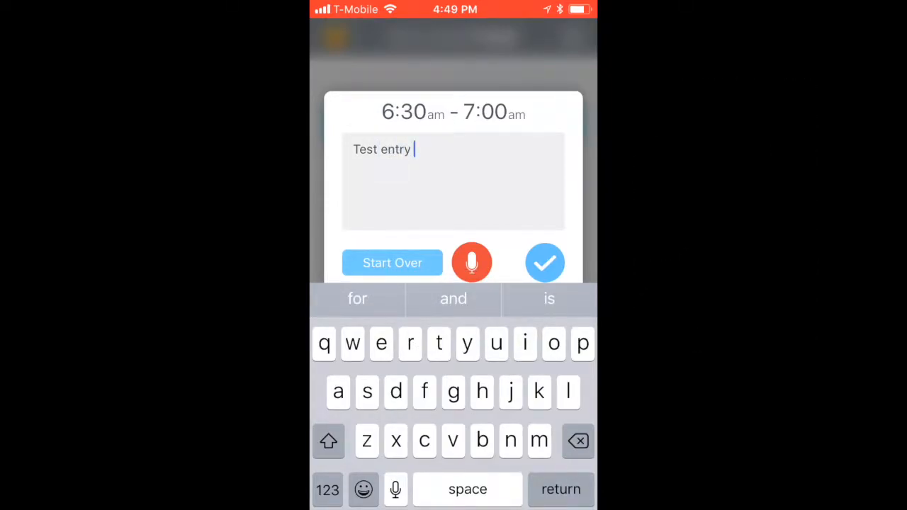
{"action": "left_click", "coordinate": [544, 262]}
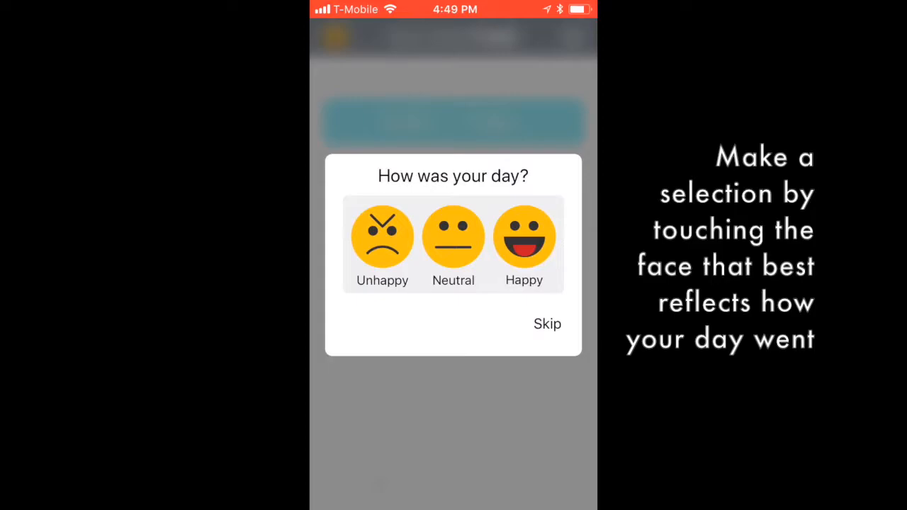
Rate how the day went and respond to the 'What made you feel that way?' prompt.
{"action": "left_click", "coordinate": [524, 236]}
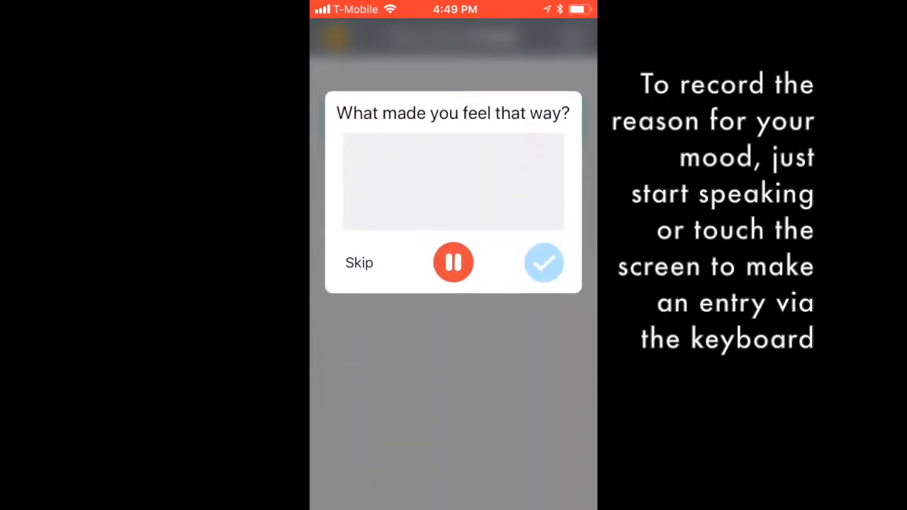
{"action": "left_click", "coordinate": [453, 181]}
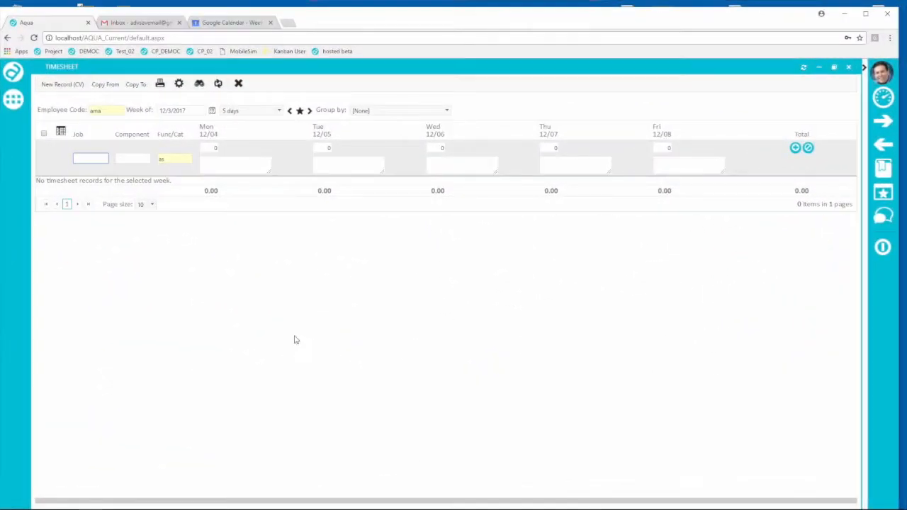
Start copying timesheet rows with Copy From > My Calendar.
{"action": "left_click", "coordinate": [105, 84]}
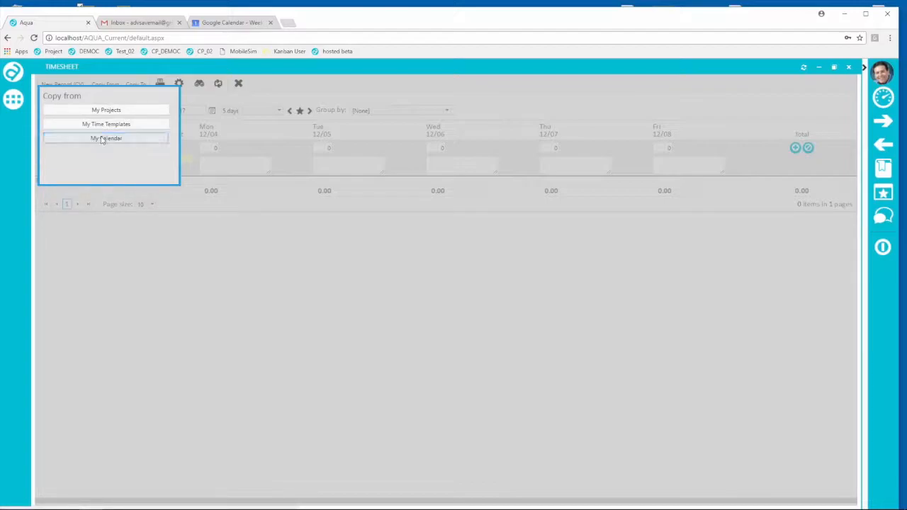
{"action": "left_click", "coordinate": [107, 137]}
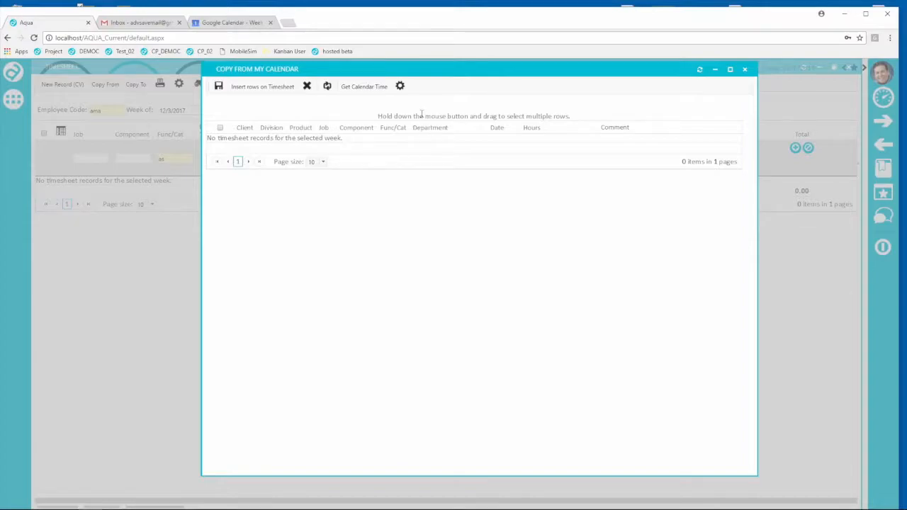
Confirm the Google calendar link in Calendar Time Settings, then start Get Calendar Time.
{"action": "left_click", "coordinate": [363, 87]}
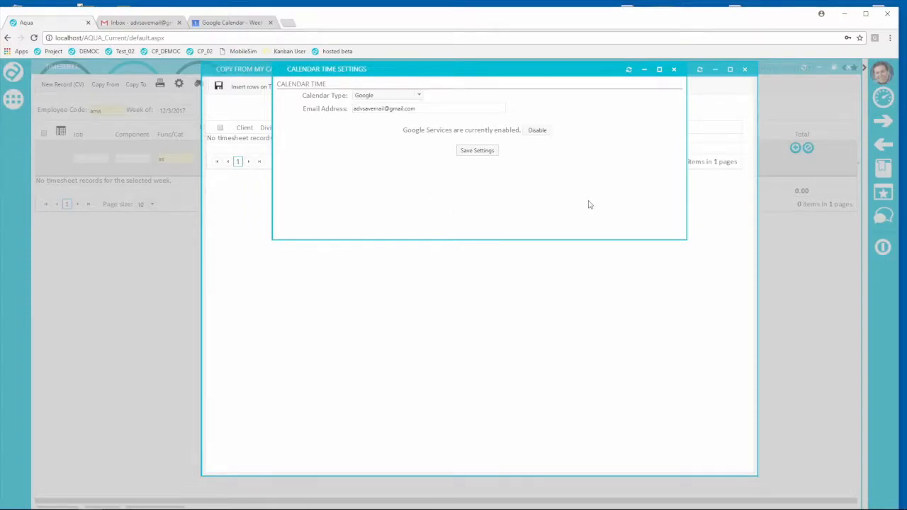
{"action": "left_click", "coordinate": [476, 150]}
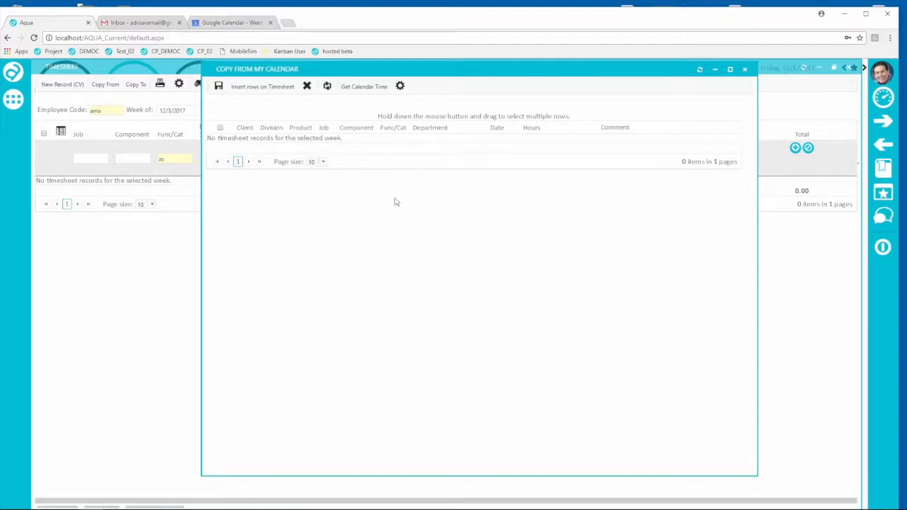
{"action": "left_click", "coordinate": [364, 86]}
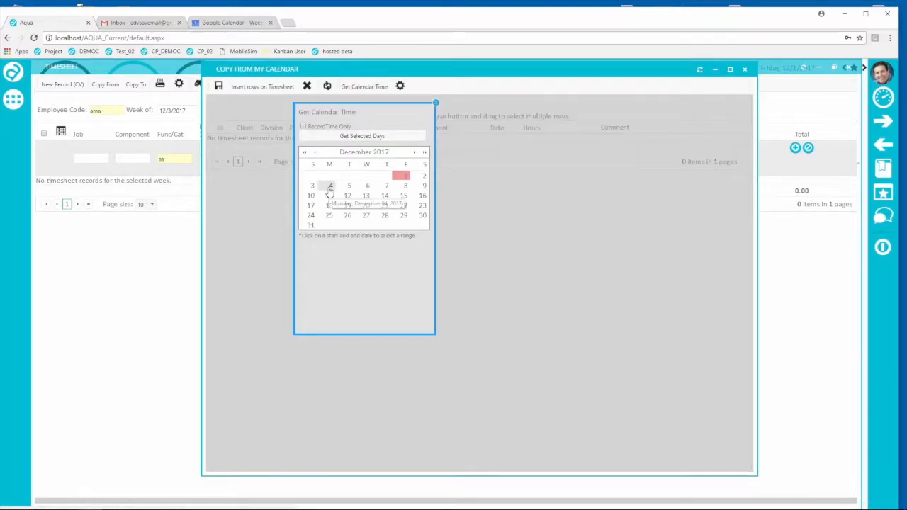
Select December 4, 2017 as the day to pull calendar time from.
{"action": "left_click", "coordinate": [328, 184]}
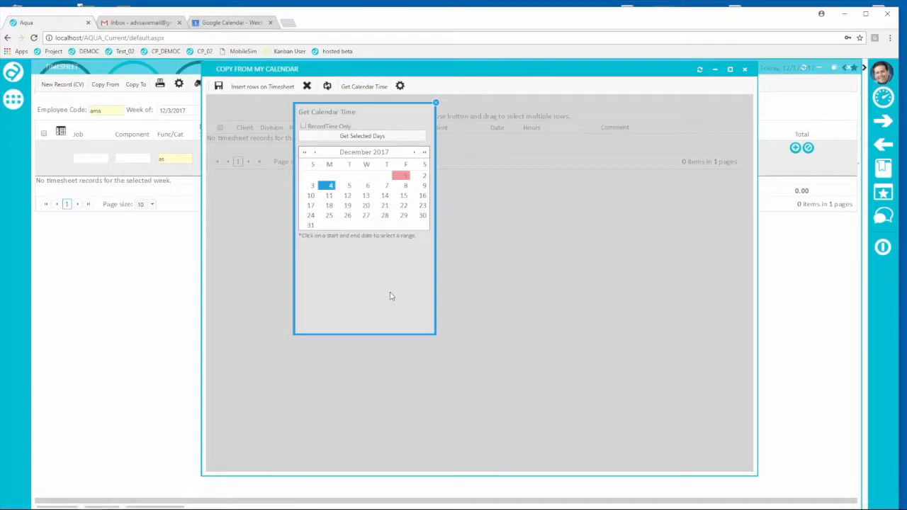
{"action": "mouse_move", "coordinate": [368, 184]}
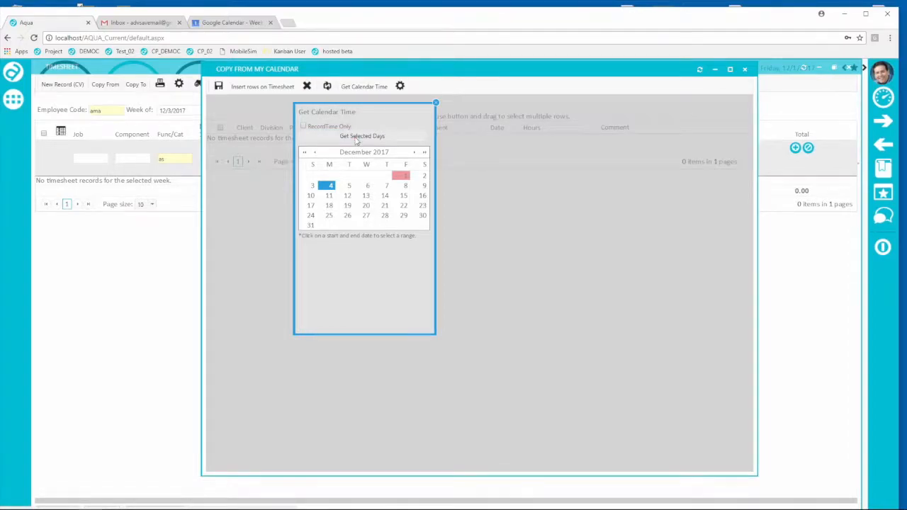
Load the December 4 events and assign jobs to the first three entries, picking job 371 for the third.
{"action": "left_click", "coordinate": [363, 136]}
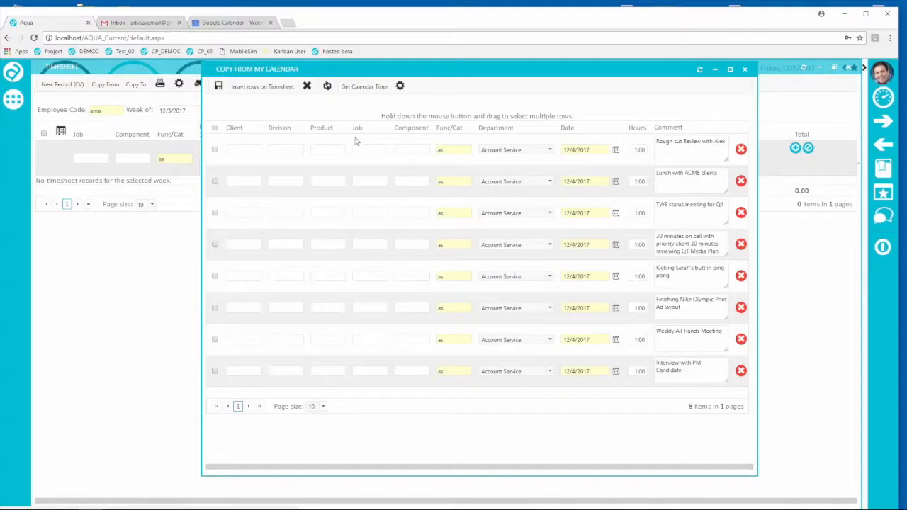
{"action": "mouse_move", "coordinate": [613, 495]}
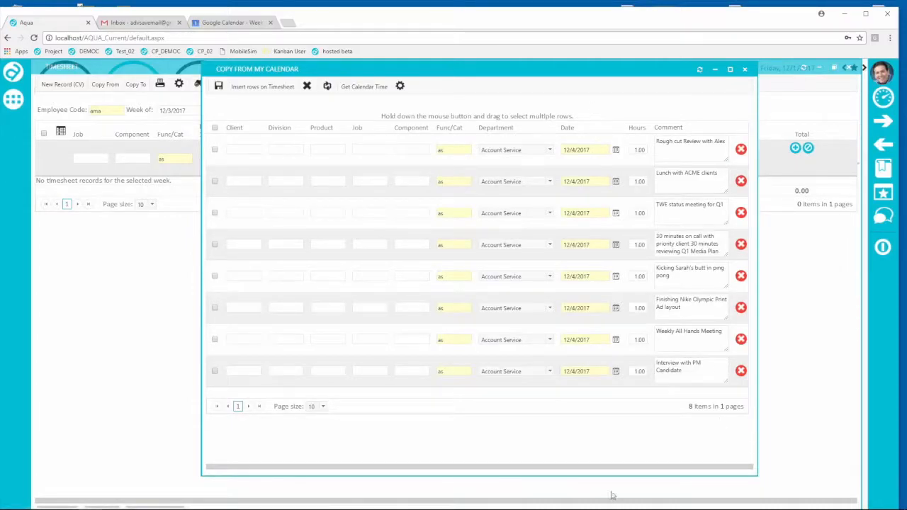
{"action": "mouse_move", "coordinate": [603, 441]}
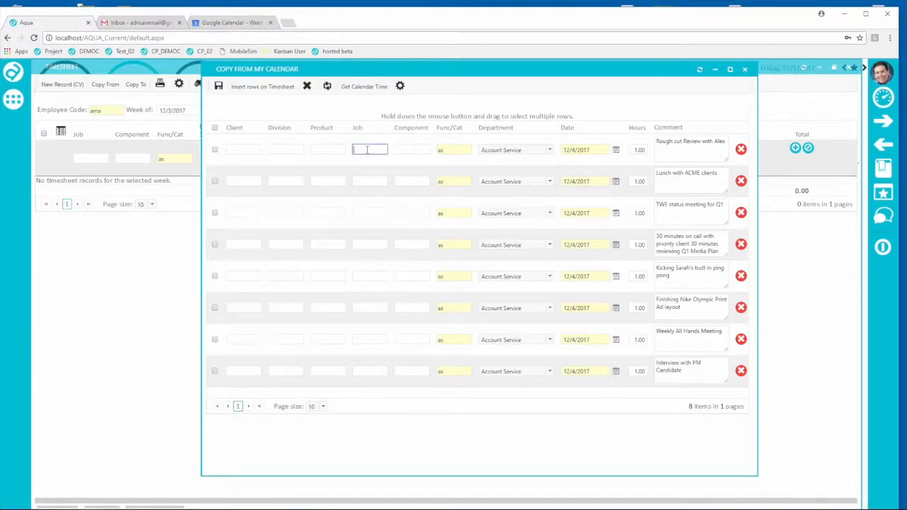
{"action": "left_click", "coordinate": [368, 150]}
{"action": "type", "text": "373"}
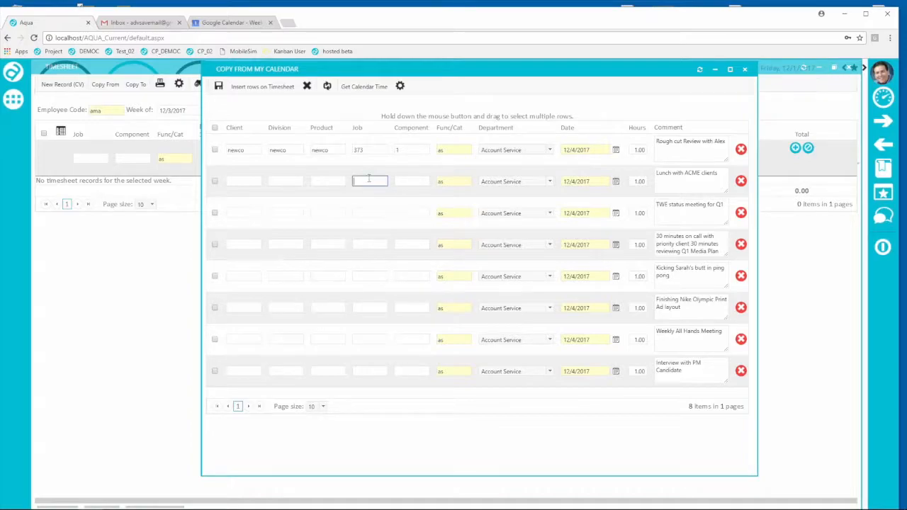
{"action": "left_click", "coordinate": [368, 182]}
{"action": "type", "text": "368"}
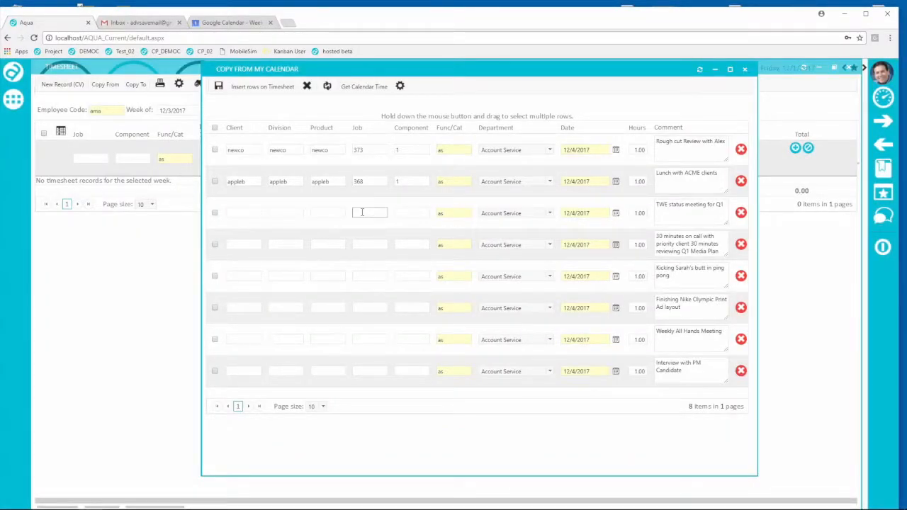
{"action": "left_click", "coordinate": [369, 213]}
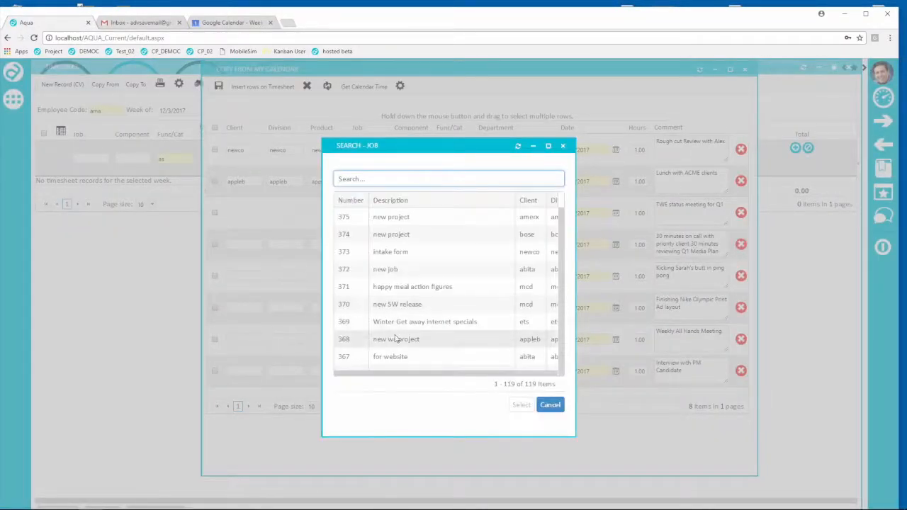
{"action": "left_click", "coordinate": [413, 287]}
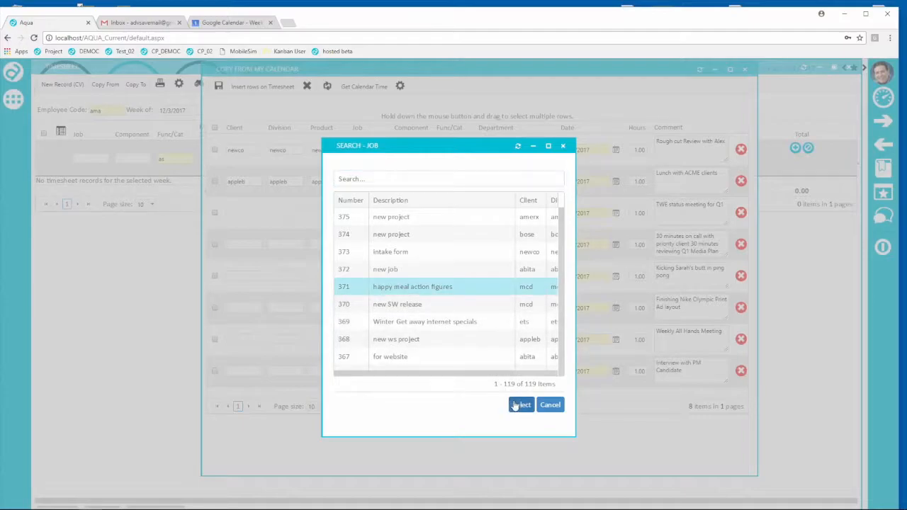
{"action": "left_click", "coordinate": [520, 405]}
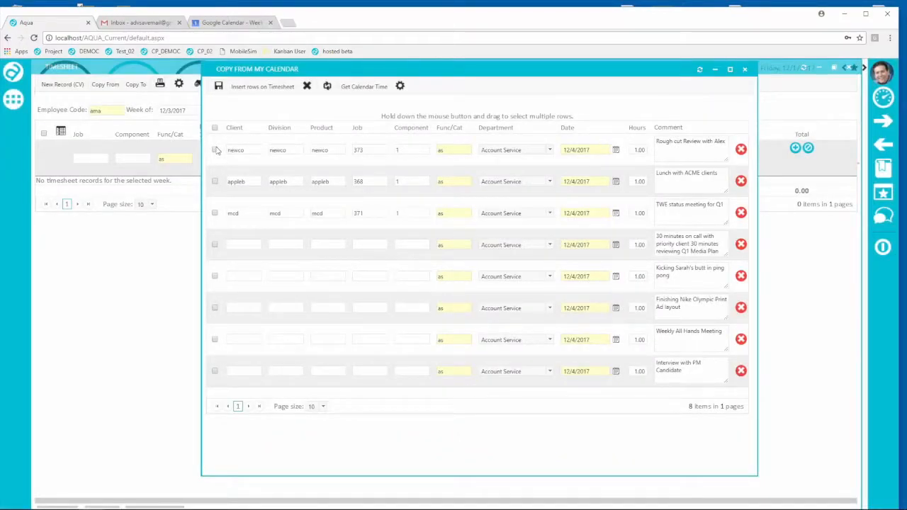
Check the Rough cut Review, T&S status meeting and Lunch with ACME clients entries and insert them as timesheet rows.
{"action": "left_click", "coordinate": [215, 150]}
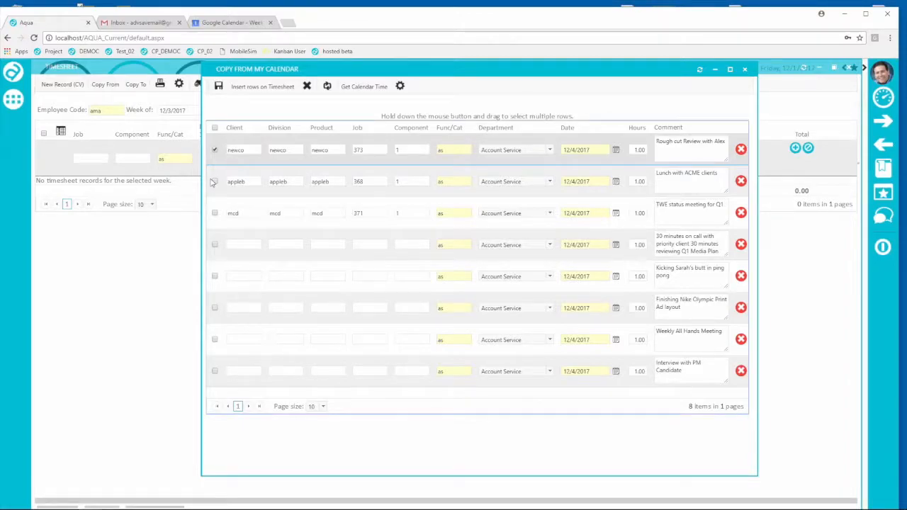
{"action": "left_click", "coordinate": [215, 213]}
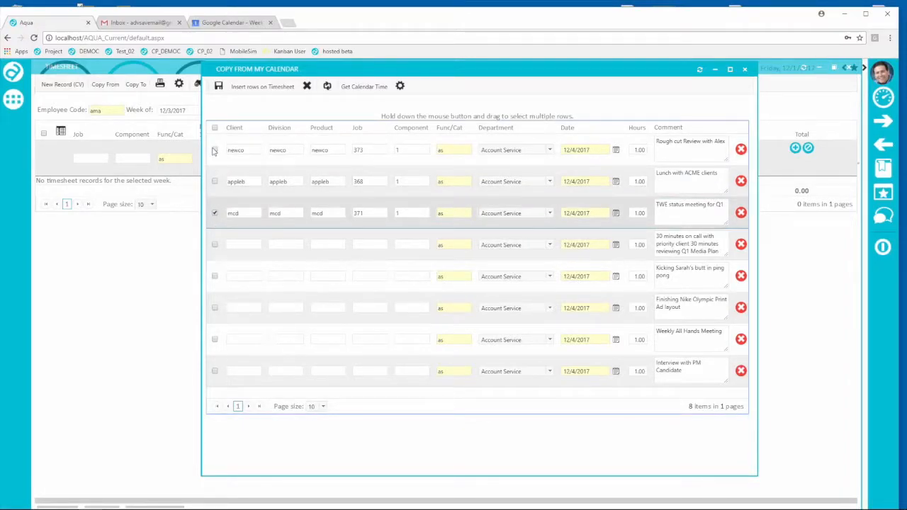
{"action": "left_click", "coordinate": [215, 150]}
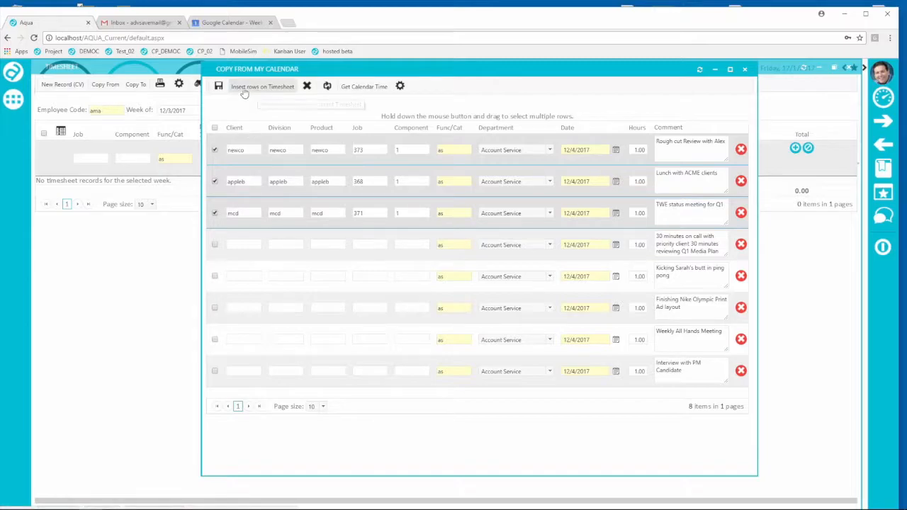
{"action": "mouse_move", "coordinate": [263, 86]}
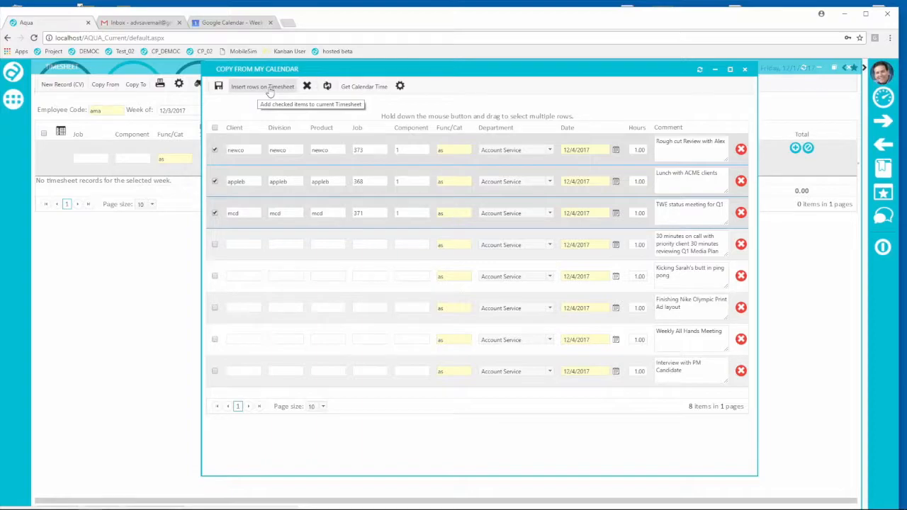
{"action": "left_click", "coordinate": [264, 87]}
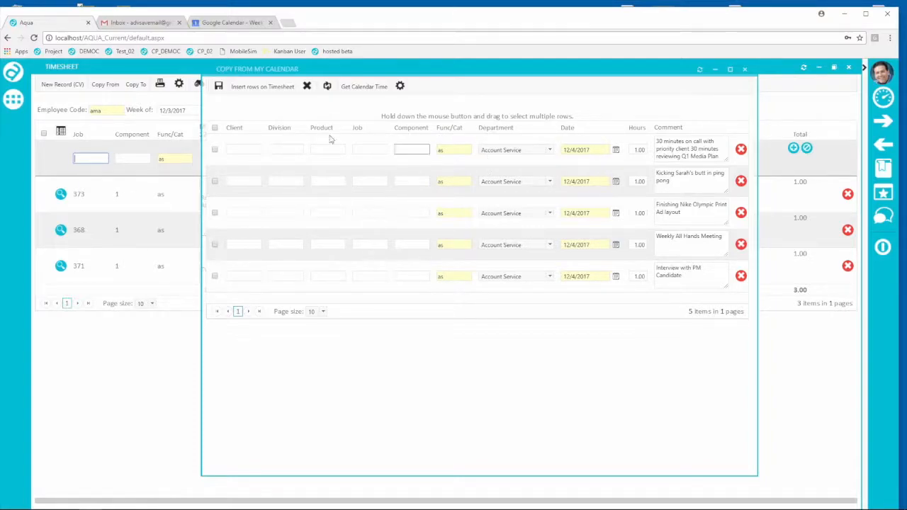
{"action": "mouse_move", "coordinate": [496, 335]}
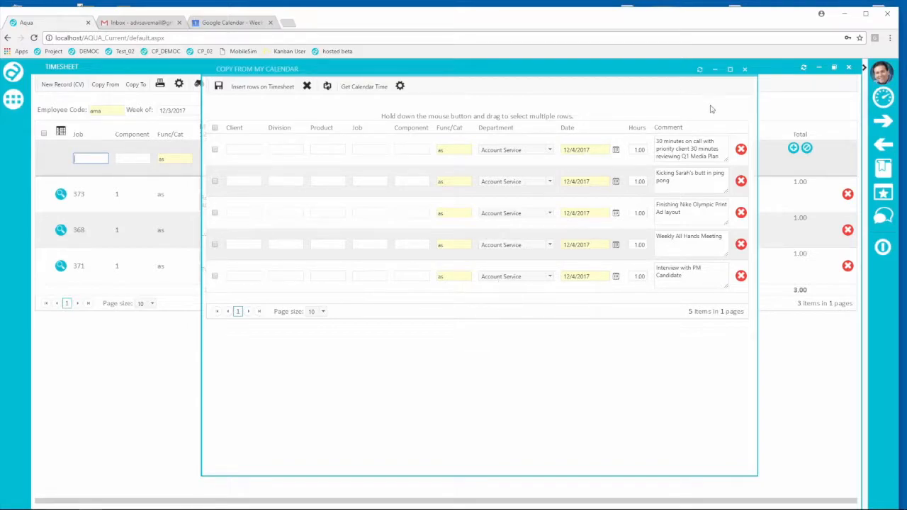
Close the Copy From My Calendar window and return to the timesheet with the three new rows.
{"action": "left_click", "coordinate": [745, 68]}
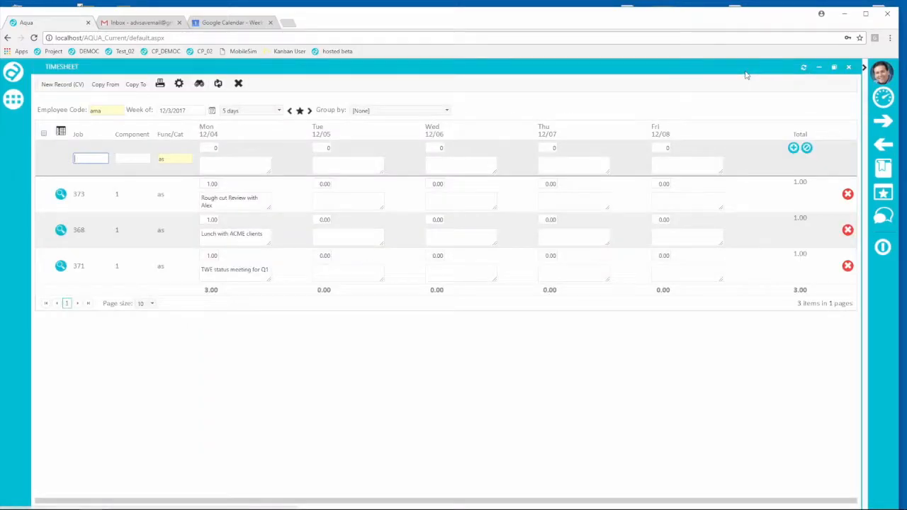
{"action": "mouse_move", "coordinate": [135, 306]}
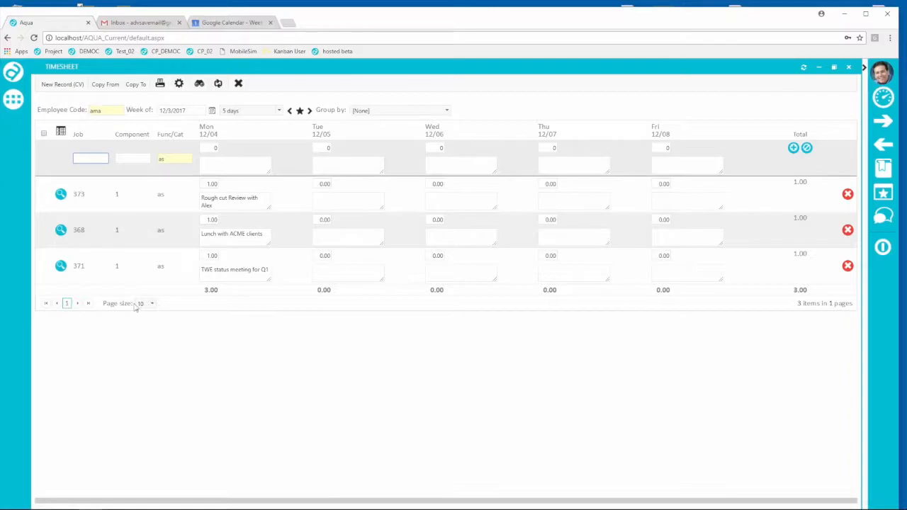
{"action": "left_click", "coordinate": [234, 234]}
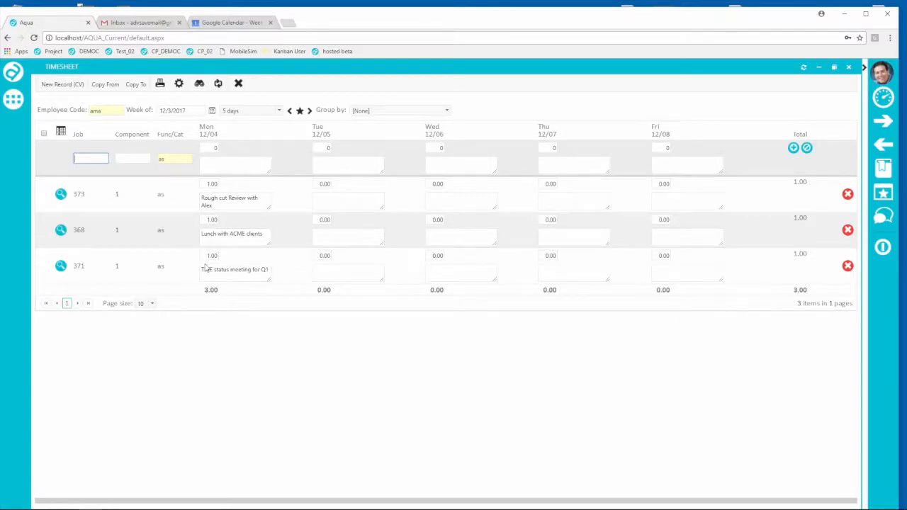
{"action": "left_click", "coordinate": [209, 255]}
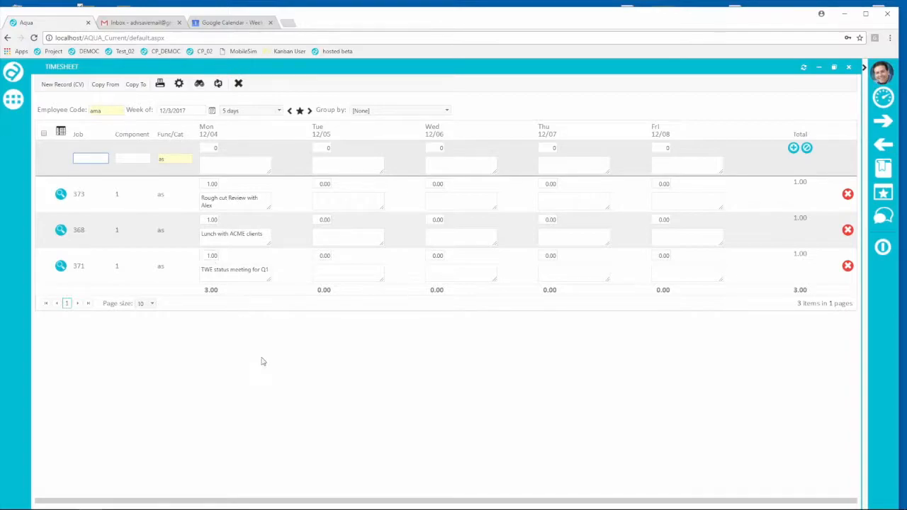
{"action": "mouse_move", "coordinate": [264, 392]}
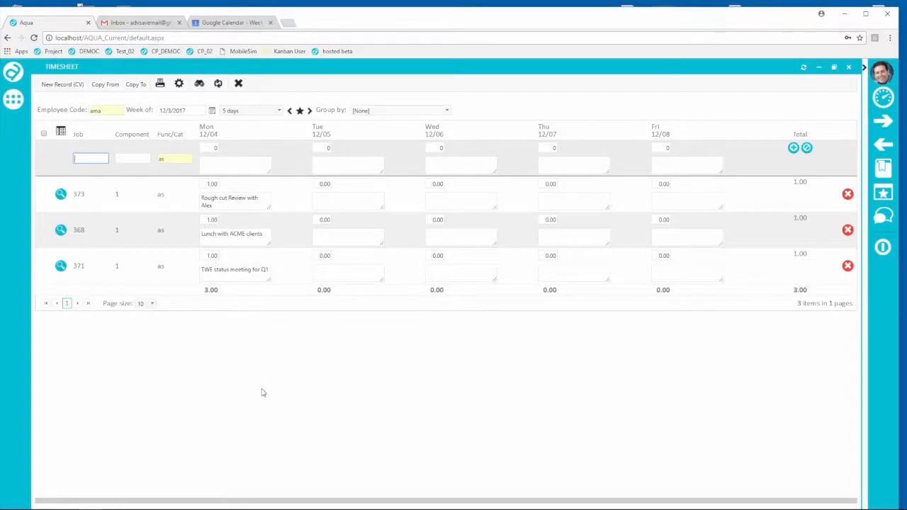
{"action": "mouse_move", "coordinate": [267, 385]}
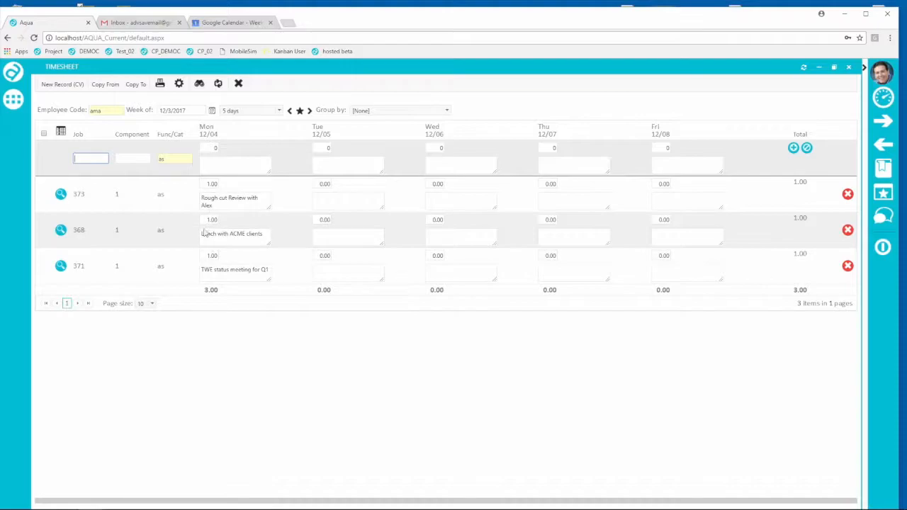
Review the inserted rows' event comments and 1.00-hour entries on the timesheet.
{"action": "left_click", "coordinate": [235, 164]}
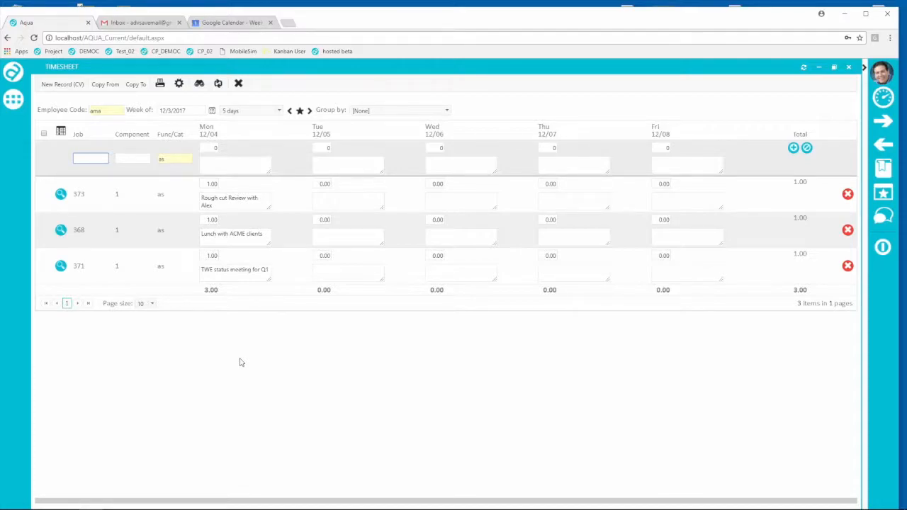
{"action": "left_click", "coordinate": [91, 159]}
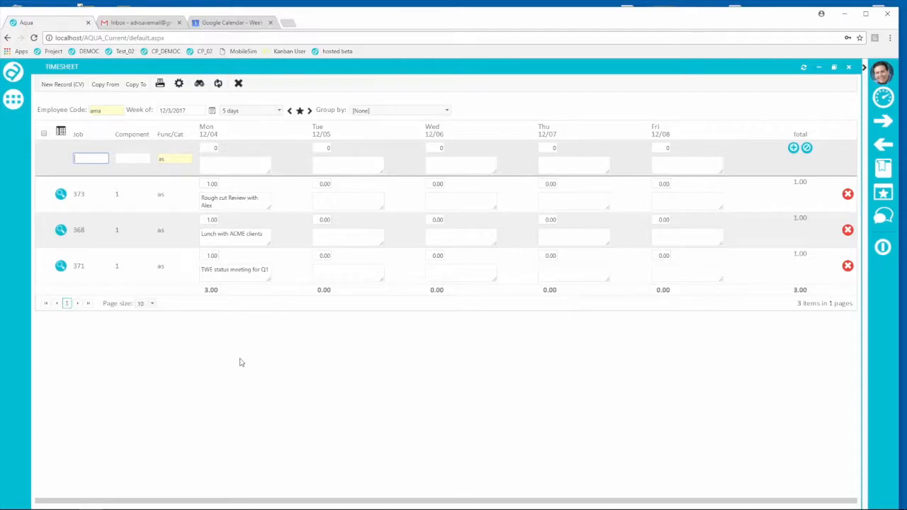
{"action": "mouse_move", "coordinate": [267, 376]}
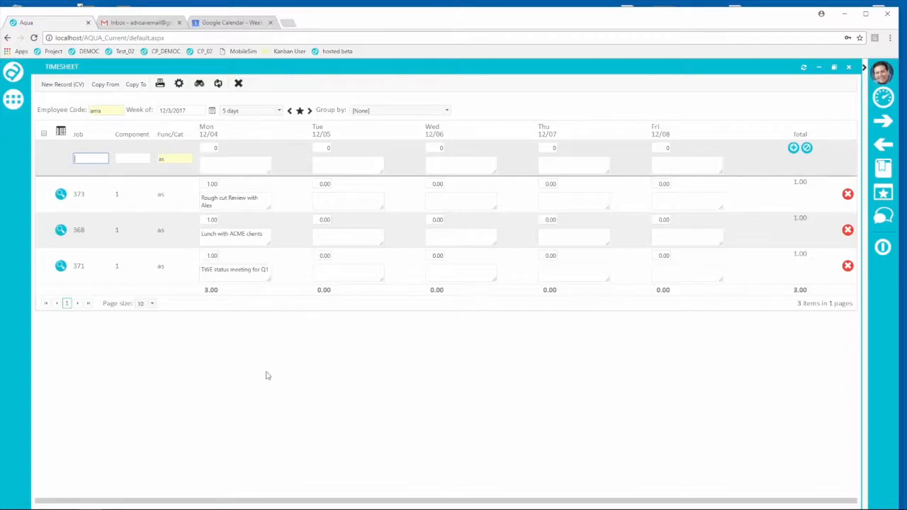
{"action": "mouse_move", "coordinate": [261, 380]}
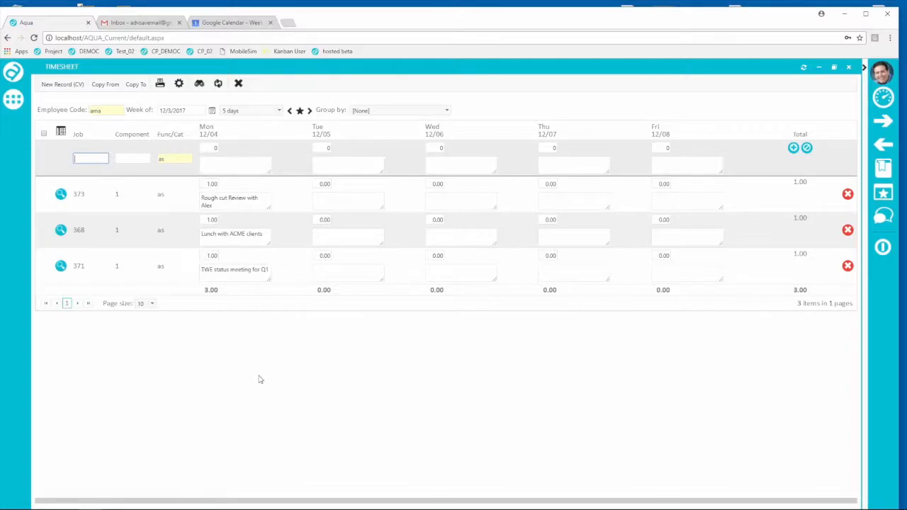
{"action": "mouse_move", "coordinate": [260, 374]}
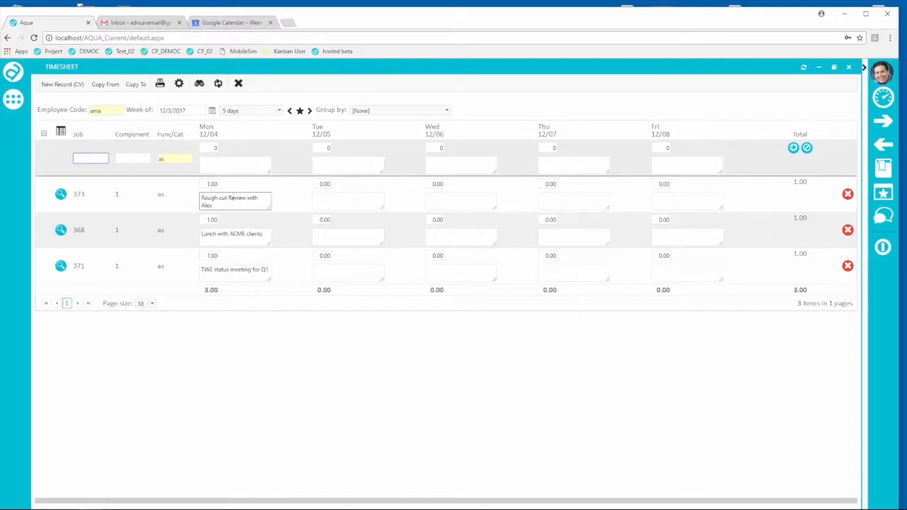
{"action": "left_click", "coordinate": [91, 159]}
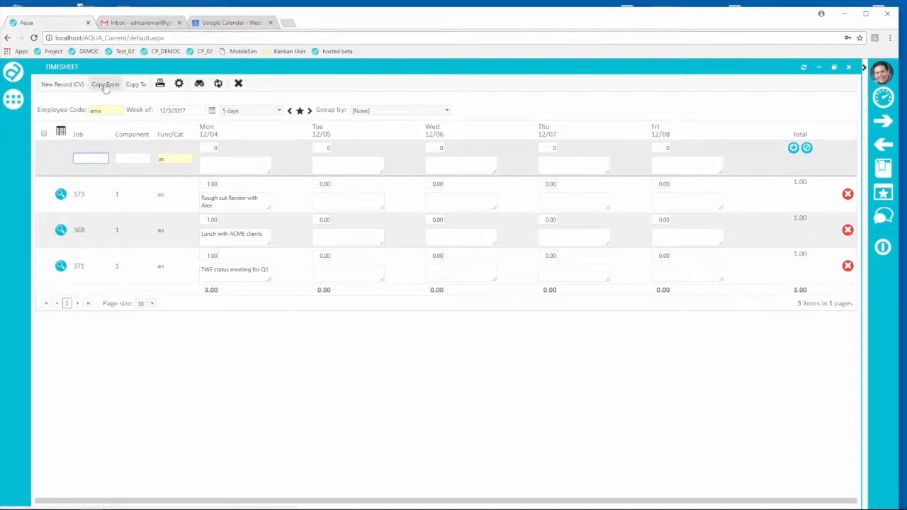
Reopen Copy From My Calendar showing the five remaining entries and select the first row's Job field.
{"action": "left_click", "coordinate": [105, 84]}
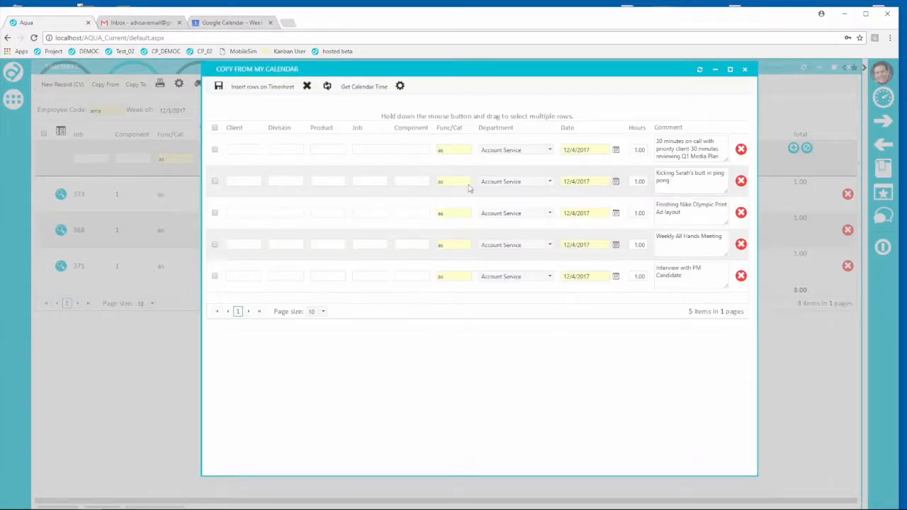
{"action": "left_click", "coordinate": [368, 151]}
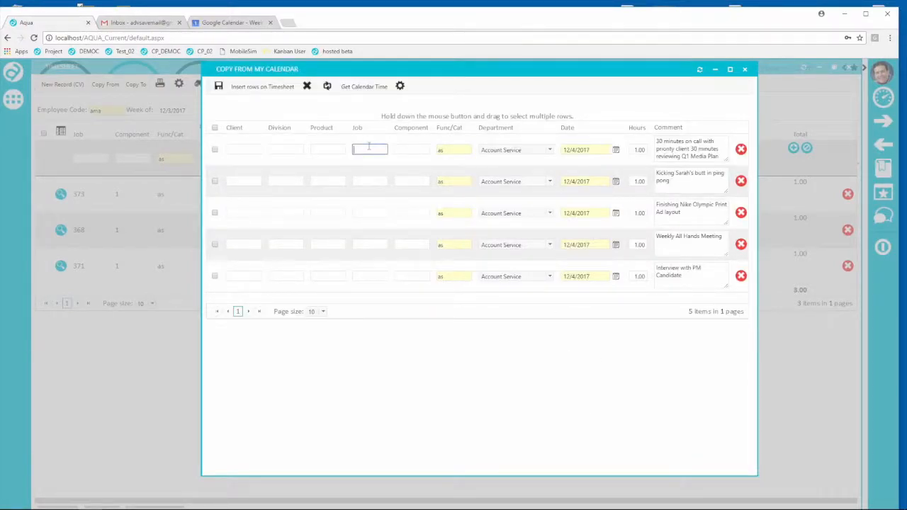